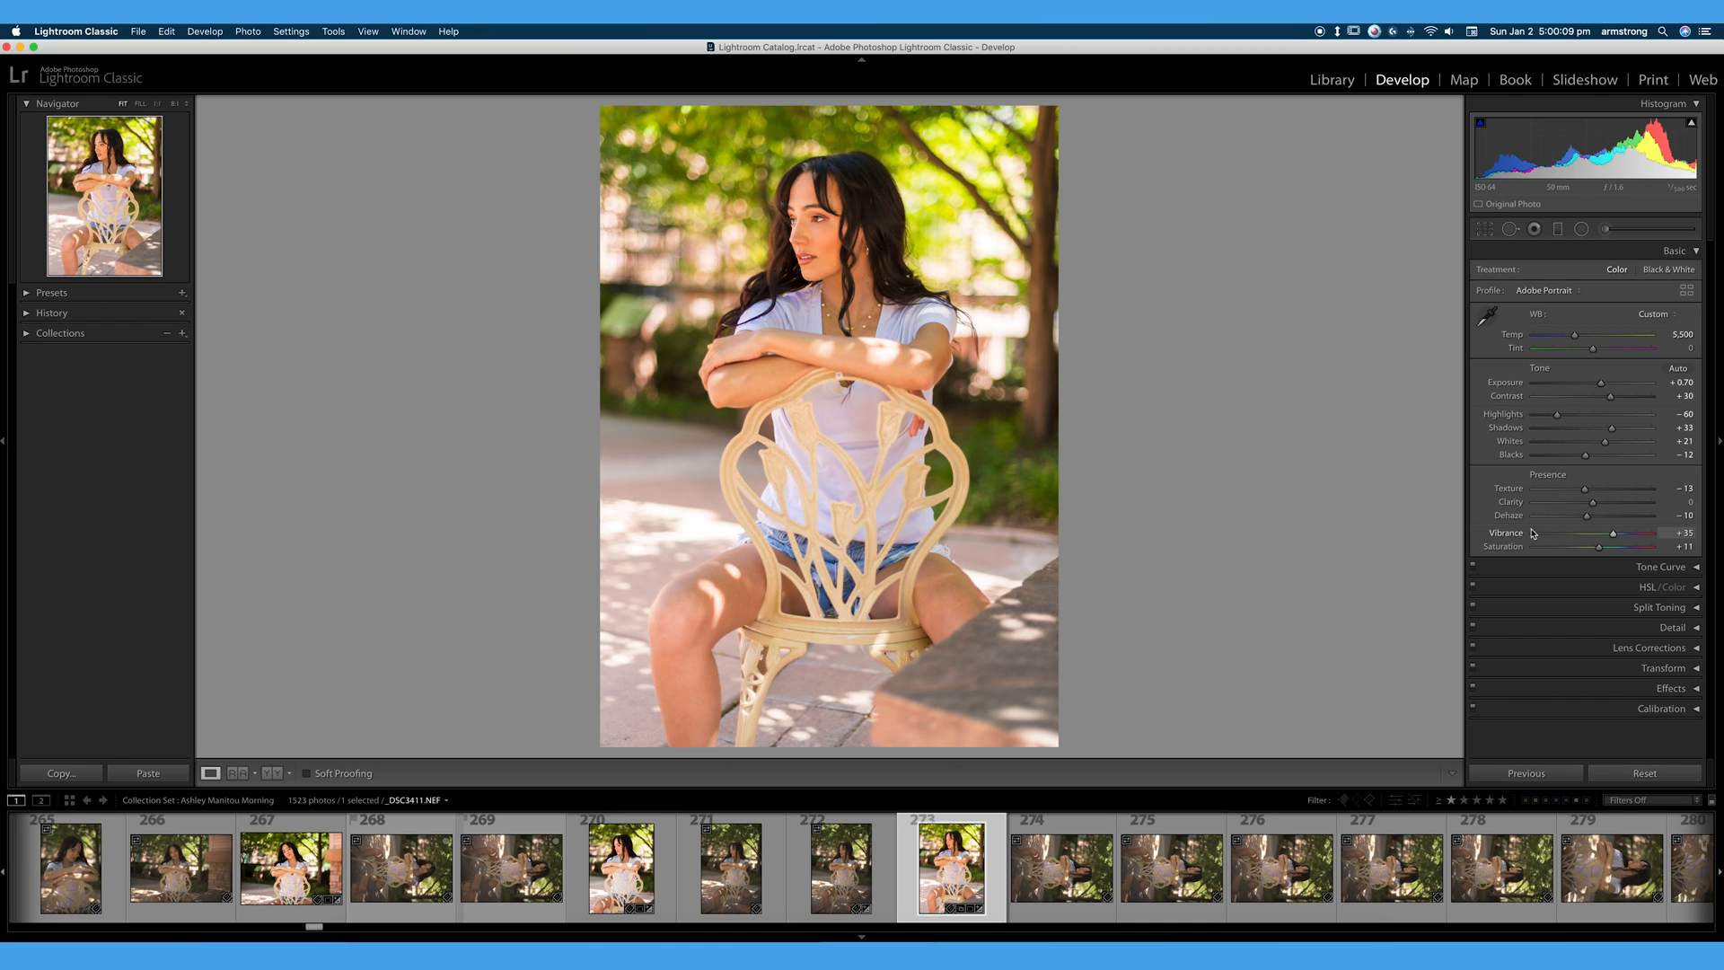
mouse_move(833, 293)
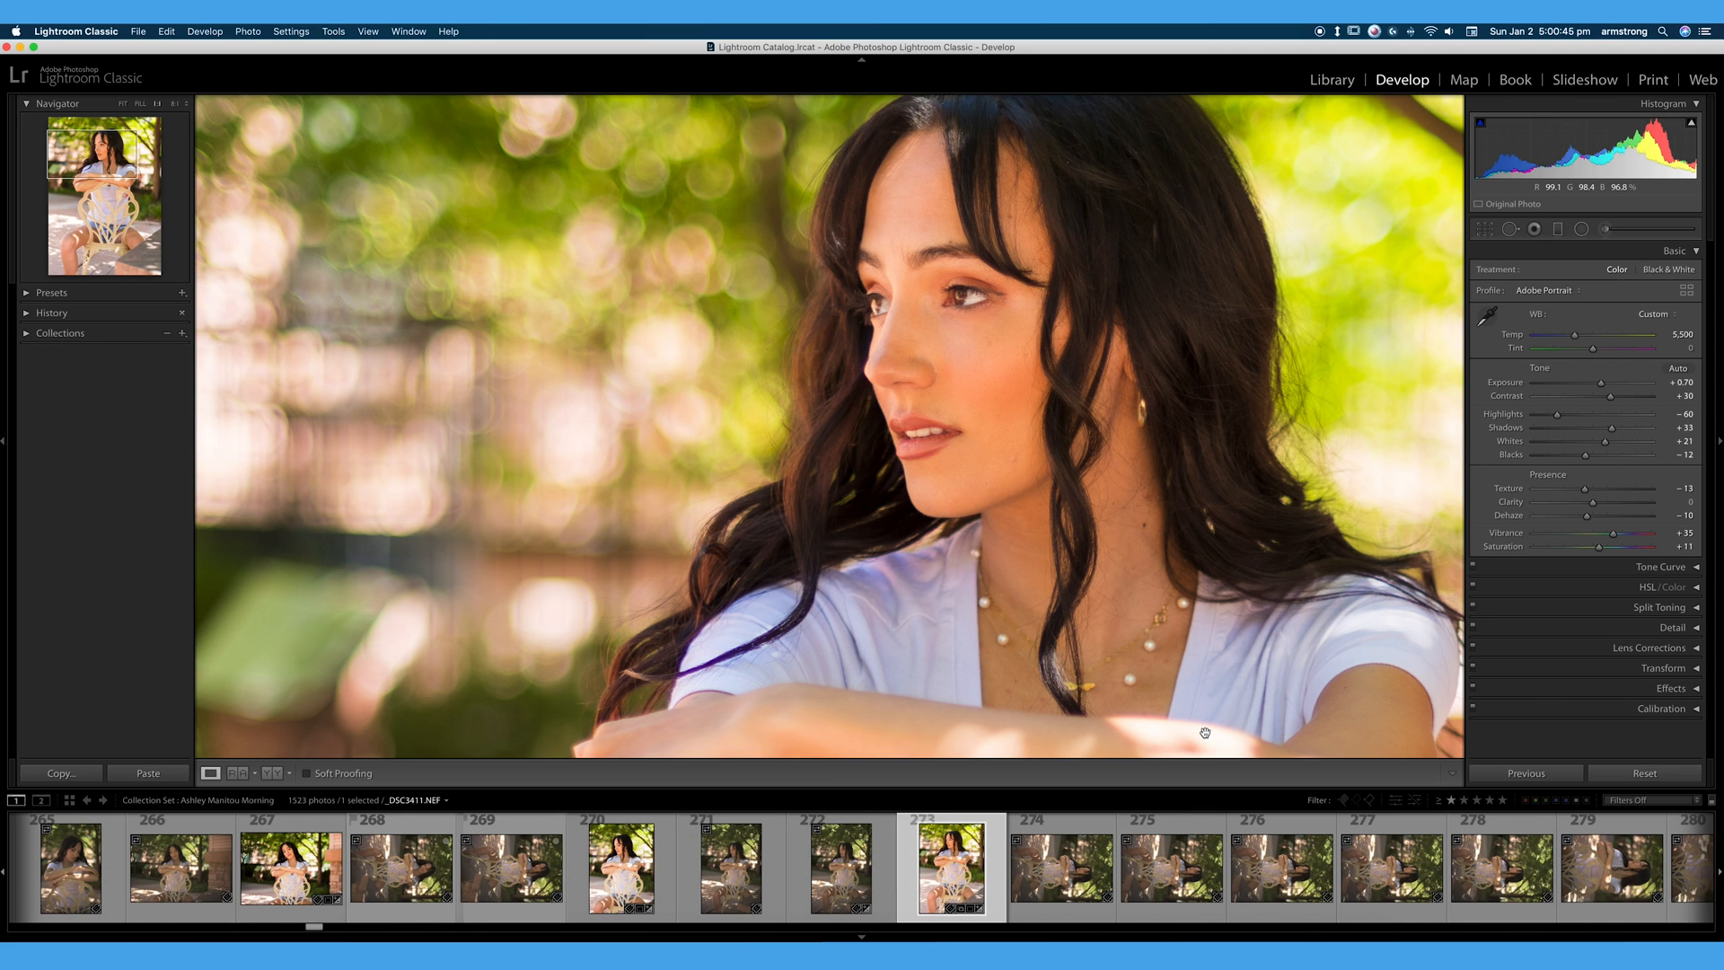
mouse_move(1169, 645)
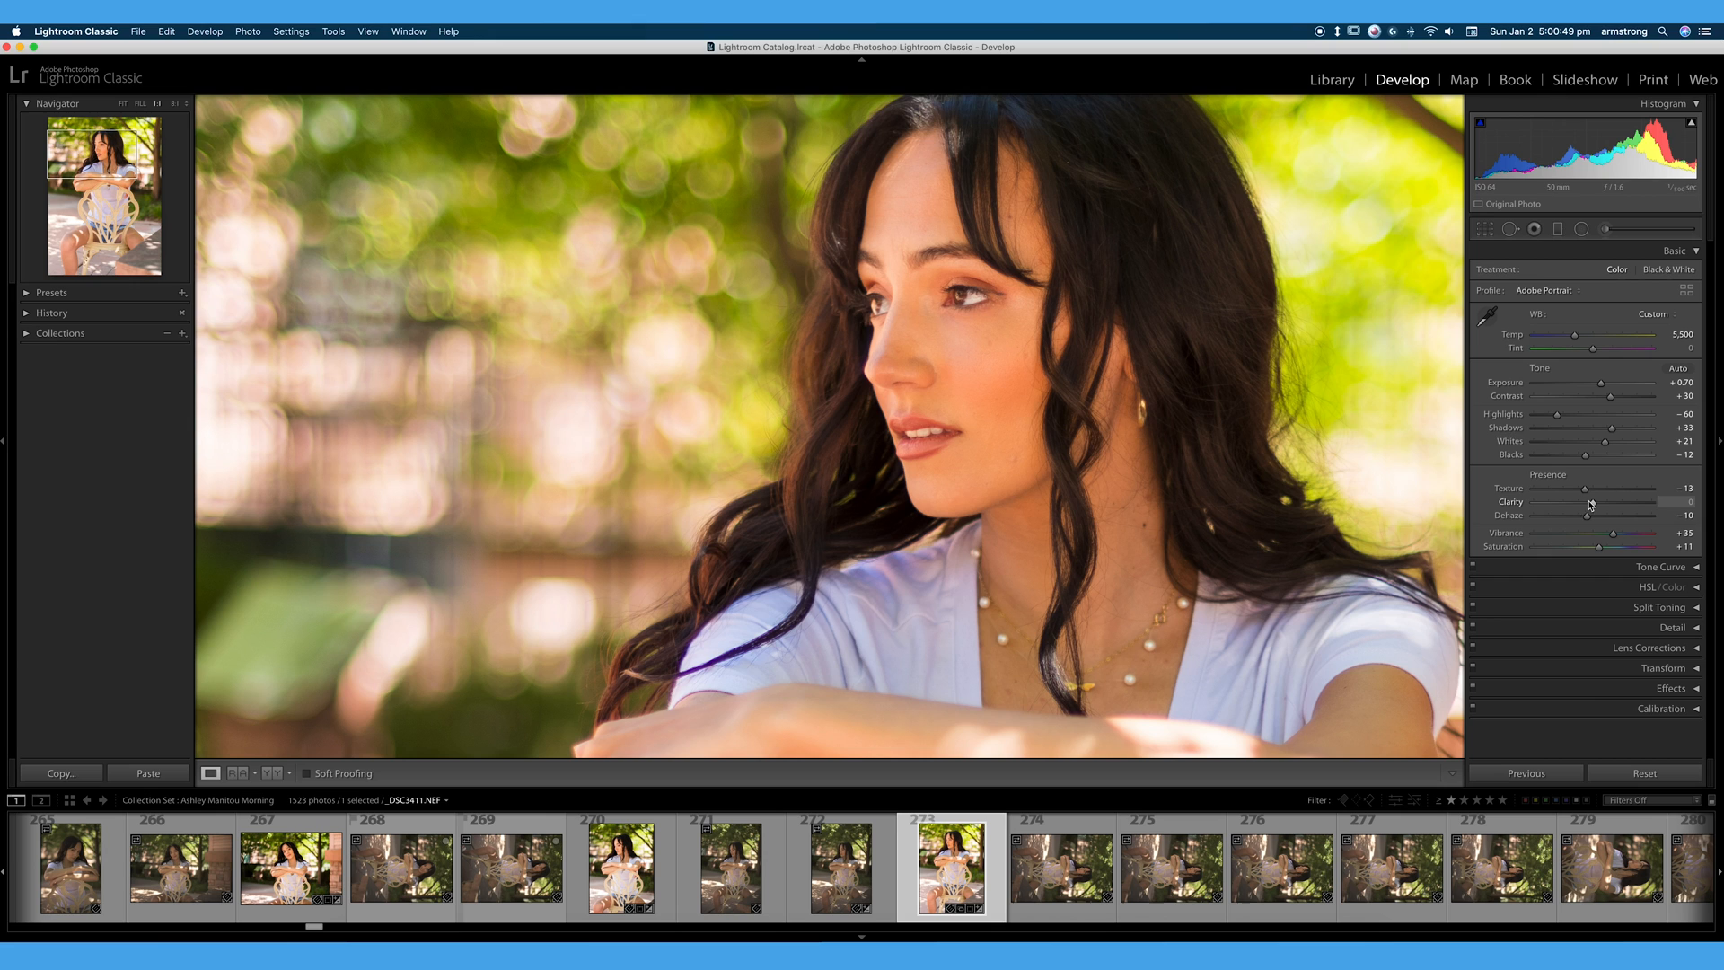
mouse_move(1425, 591)
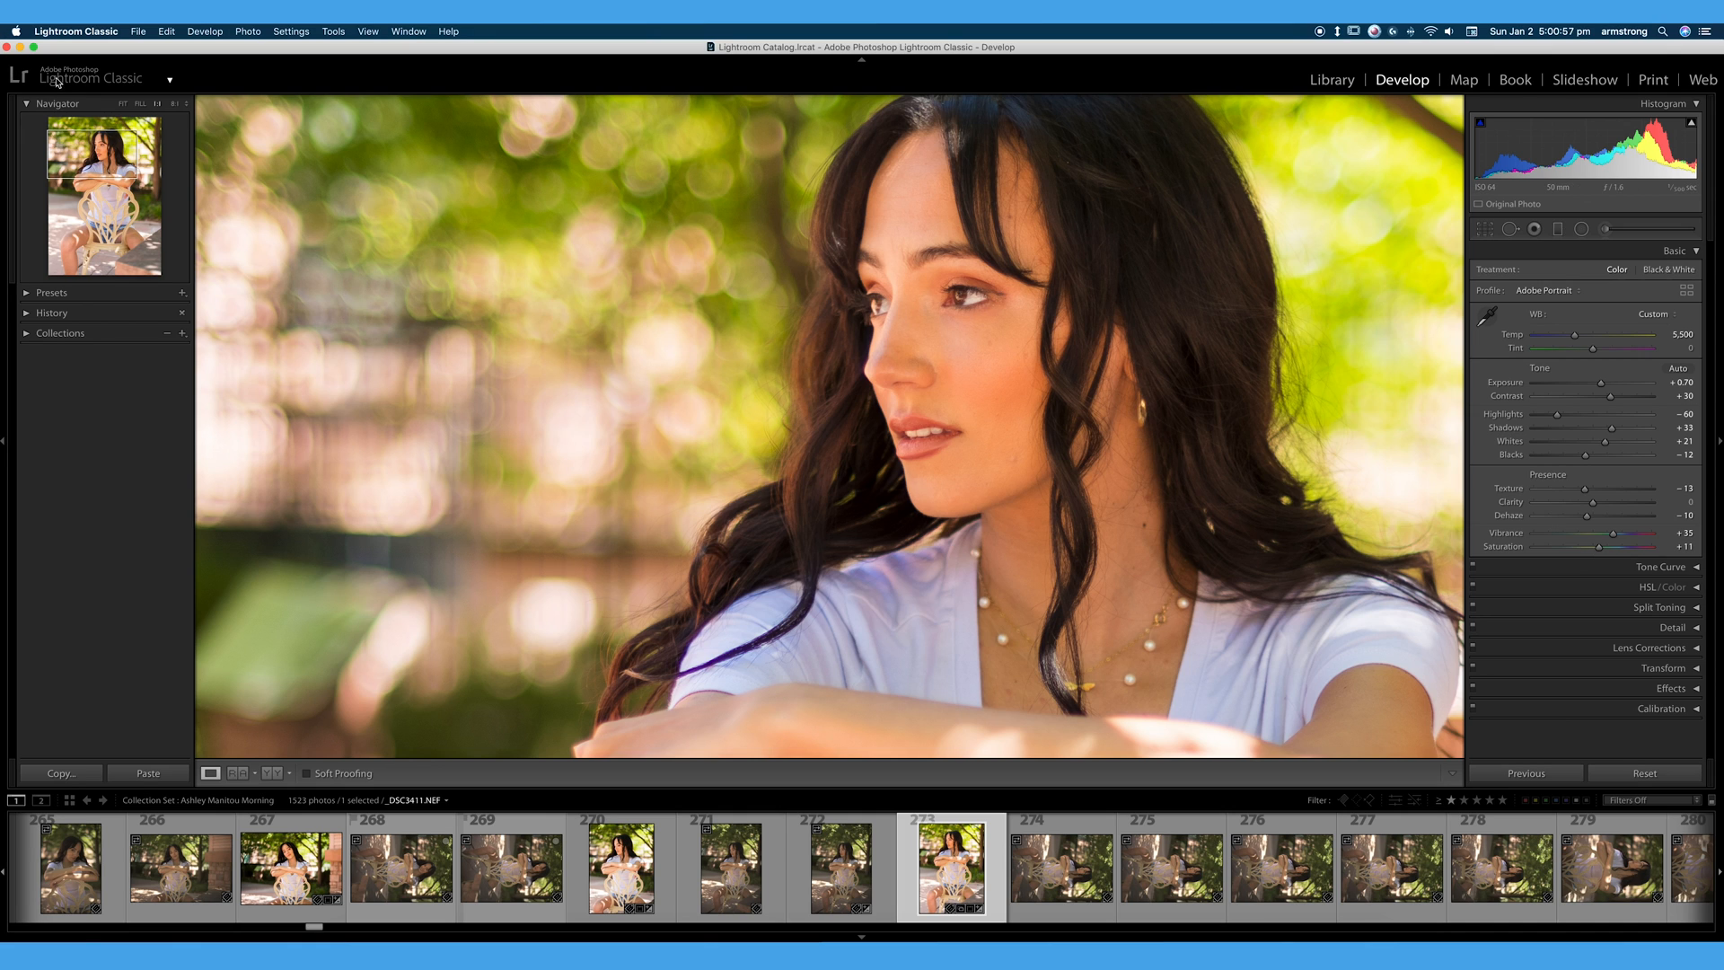
mouse_move(883, 416)
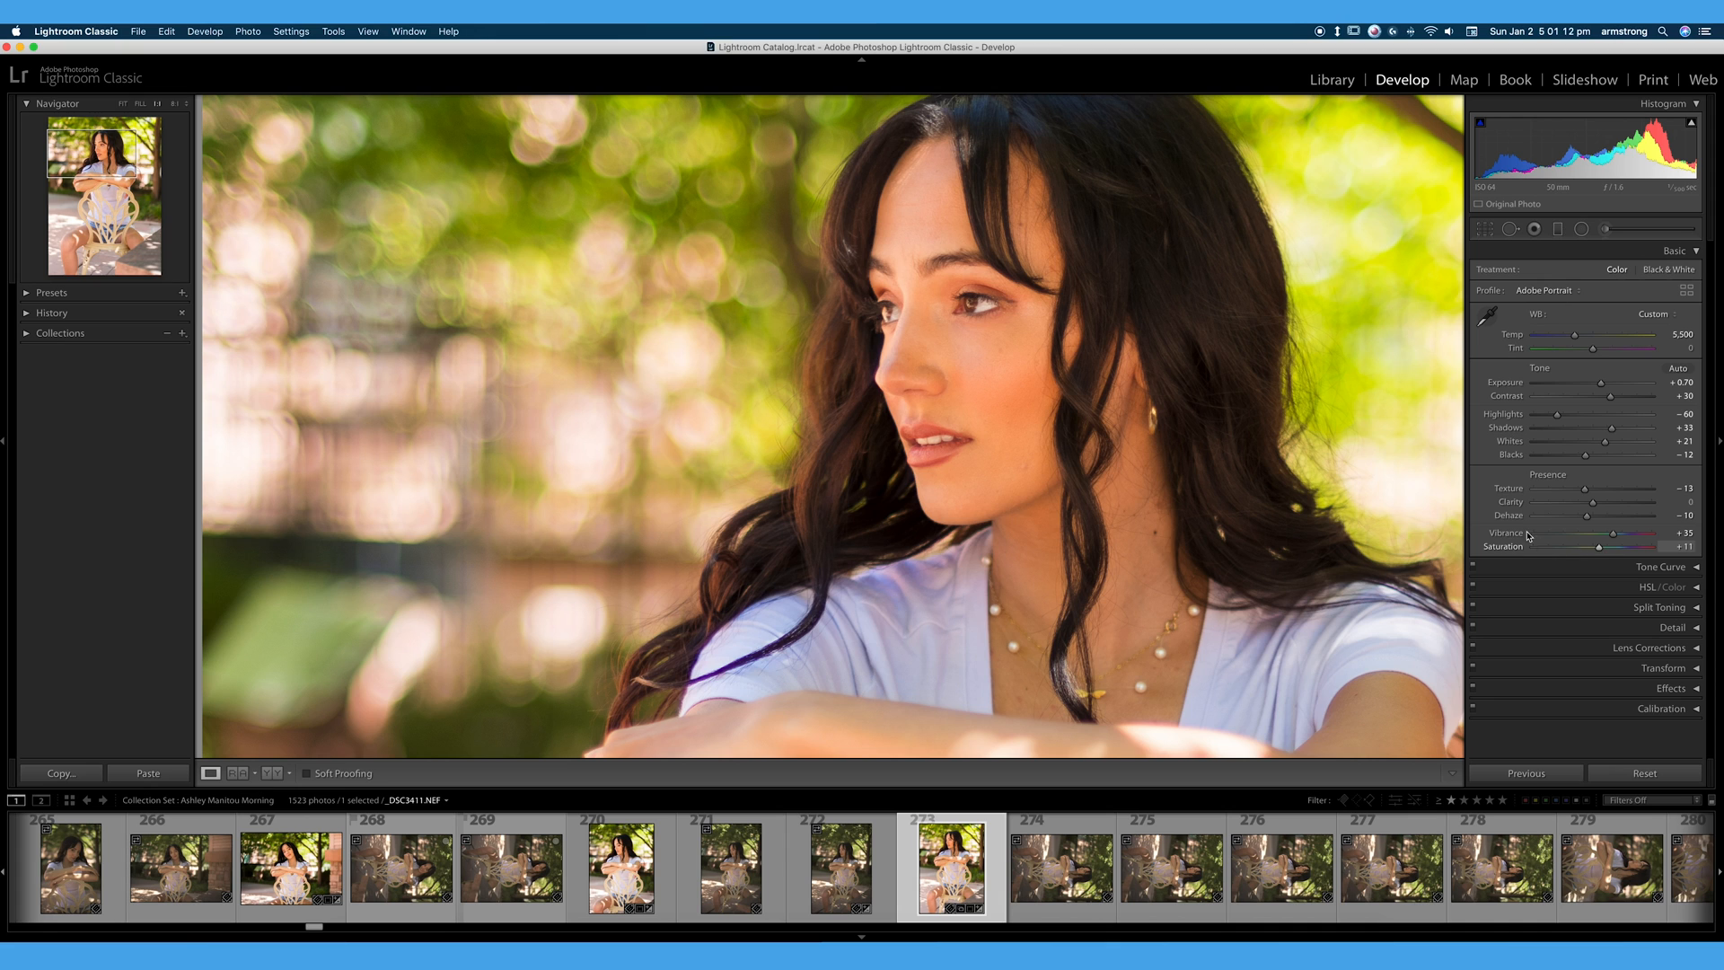
mouse_move(1616, 549)
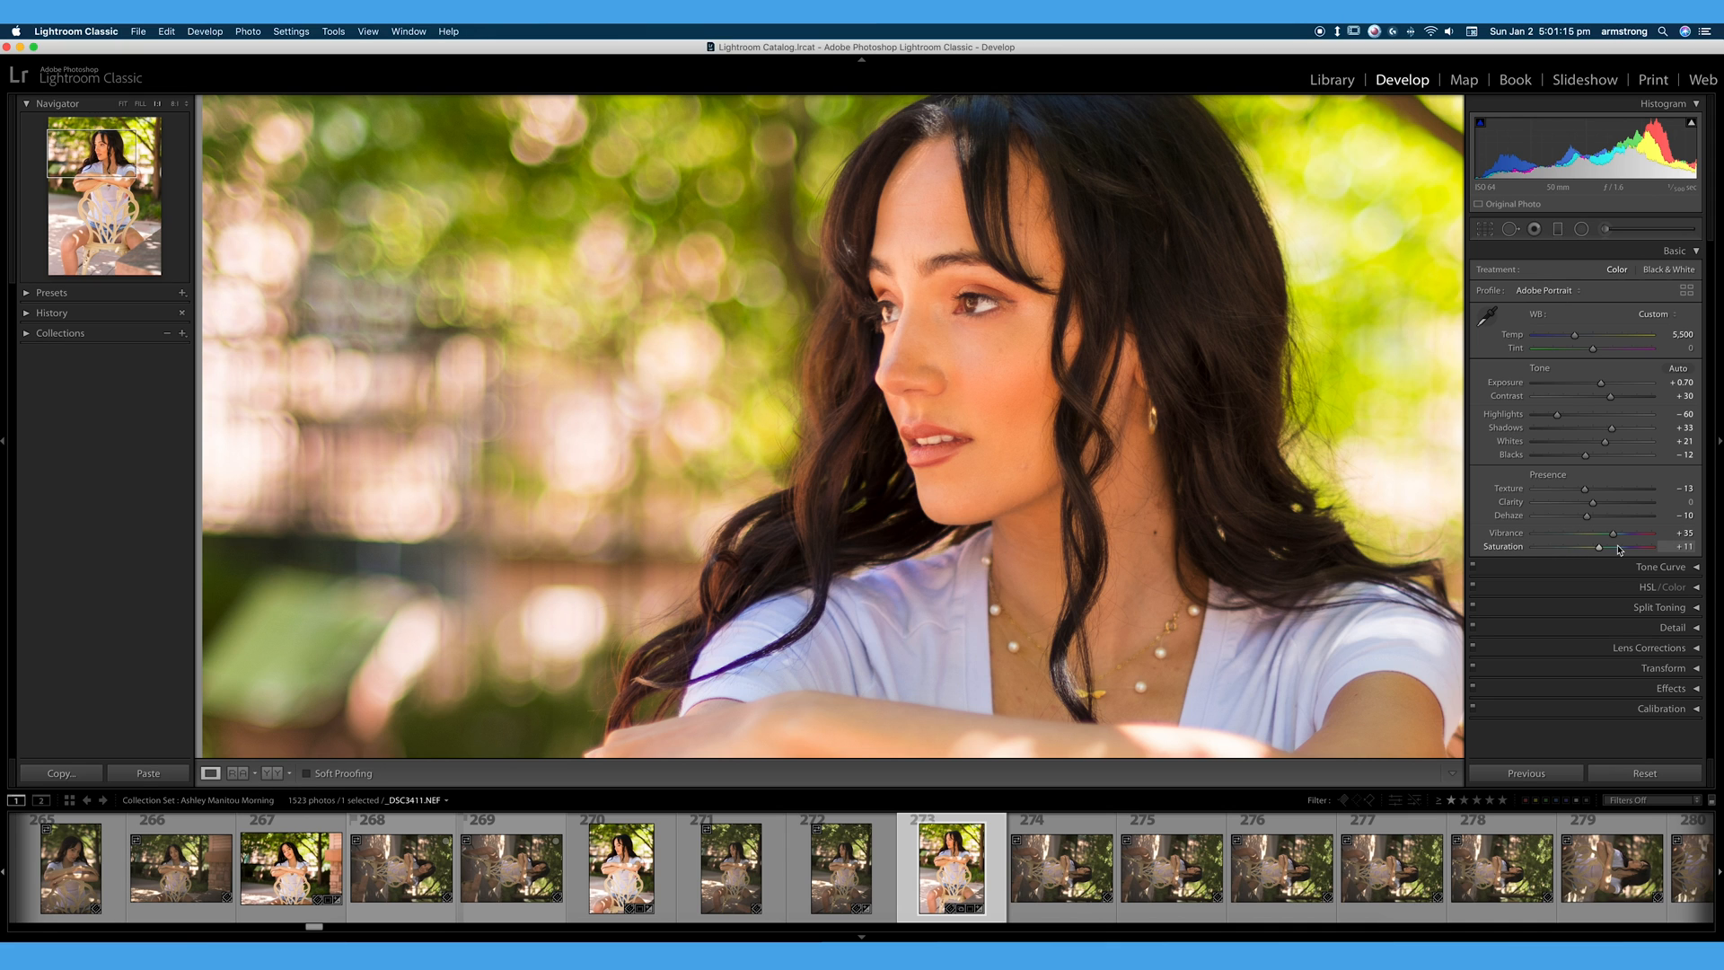
mouse_move(1193, 465)
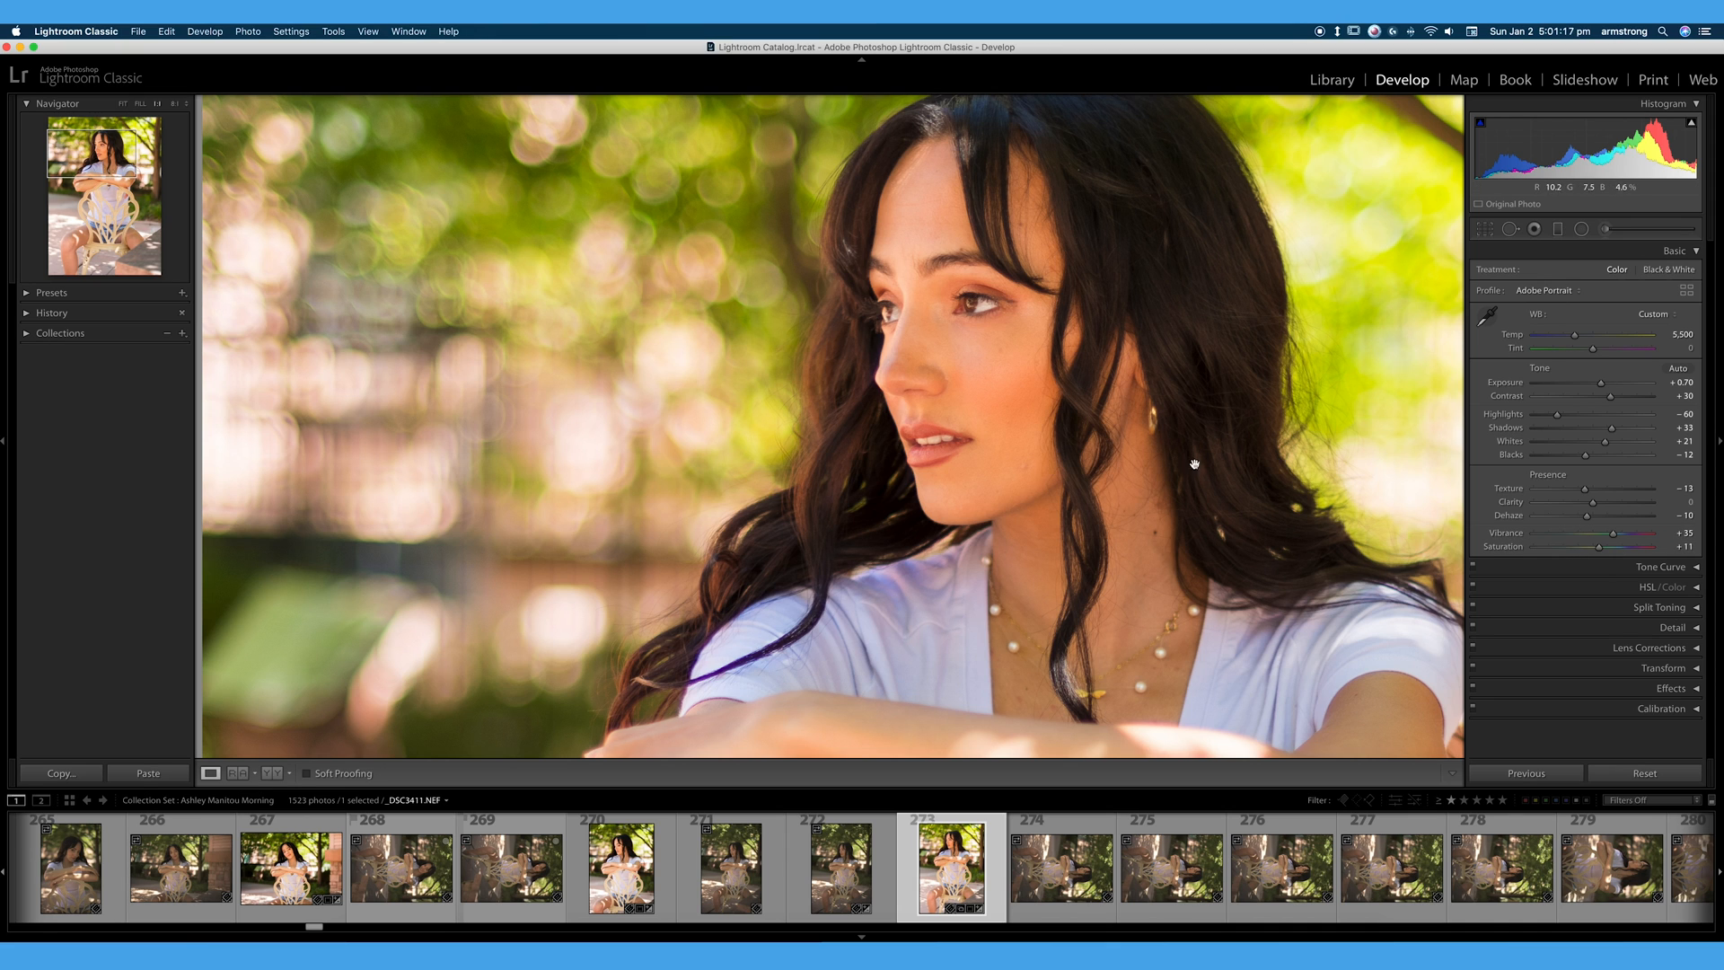
mouse_move(1261, 506)
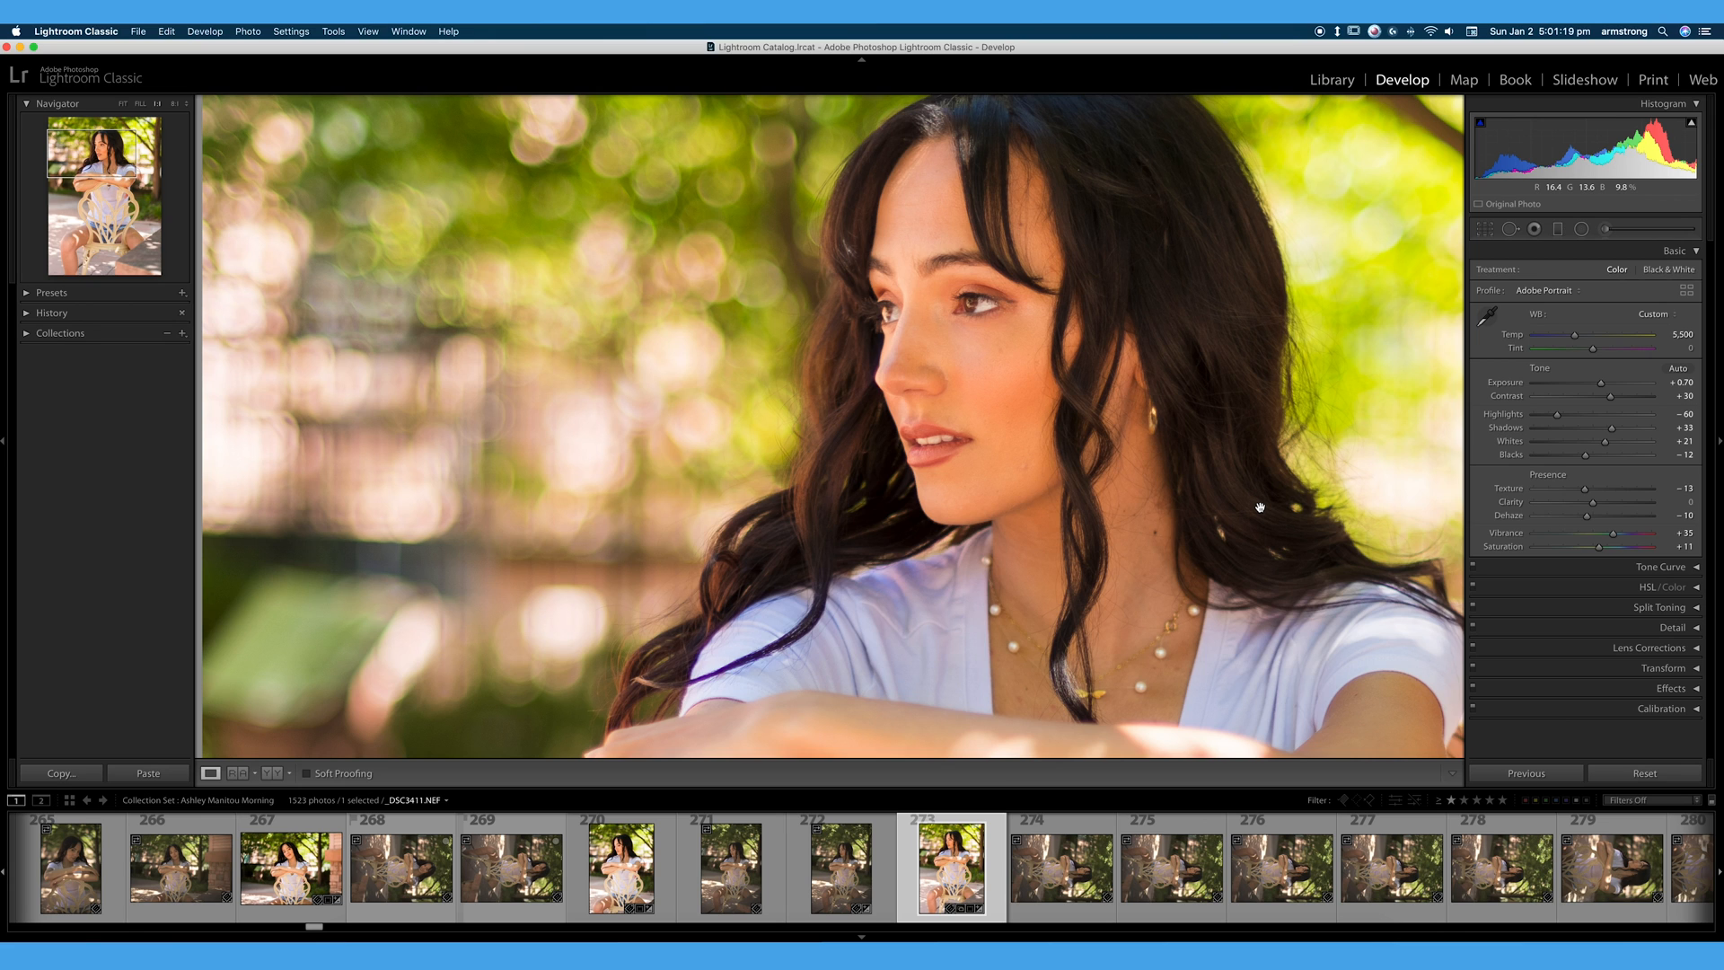
mouse_move(1385, 498)
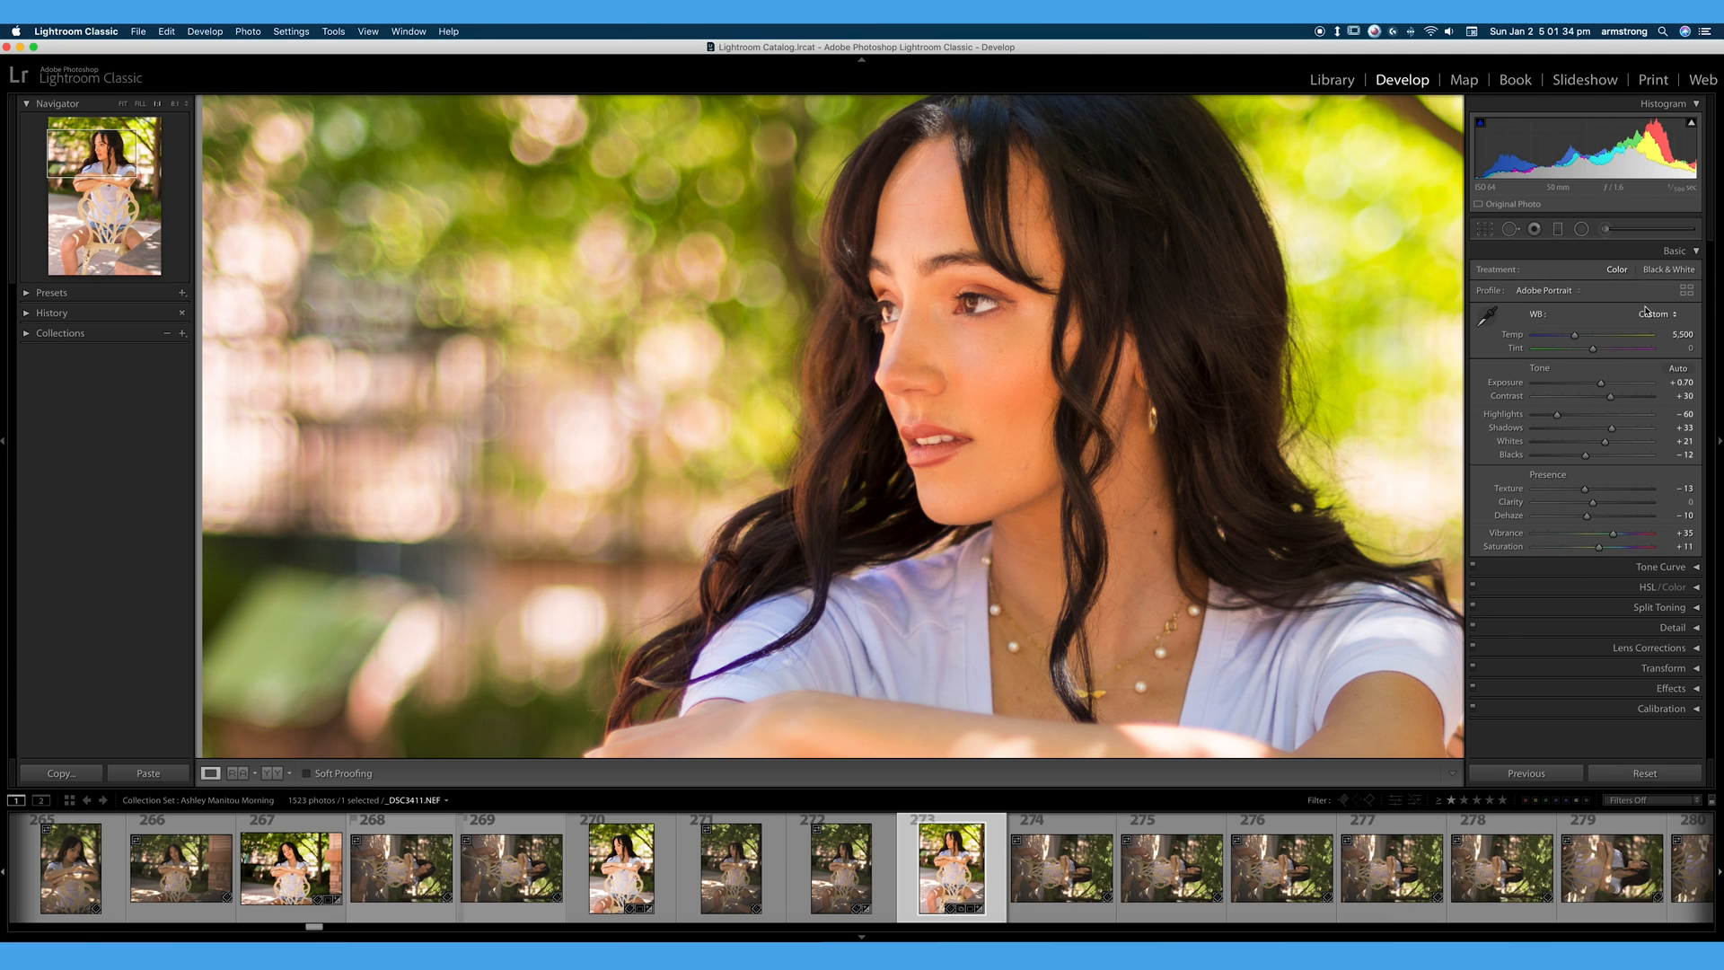
left_click(1667, 269)
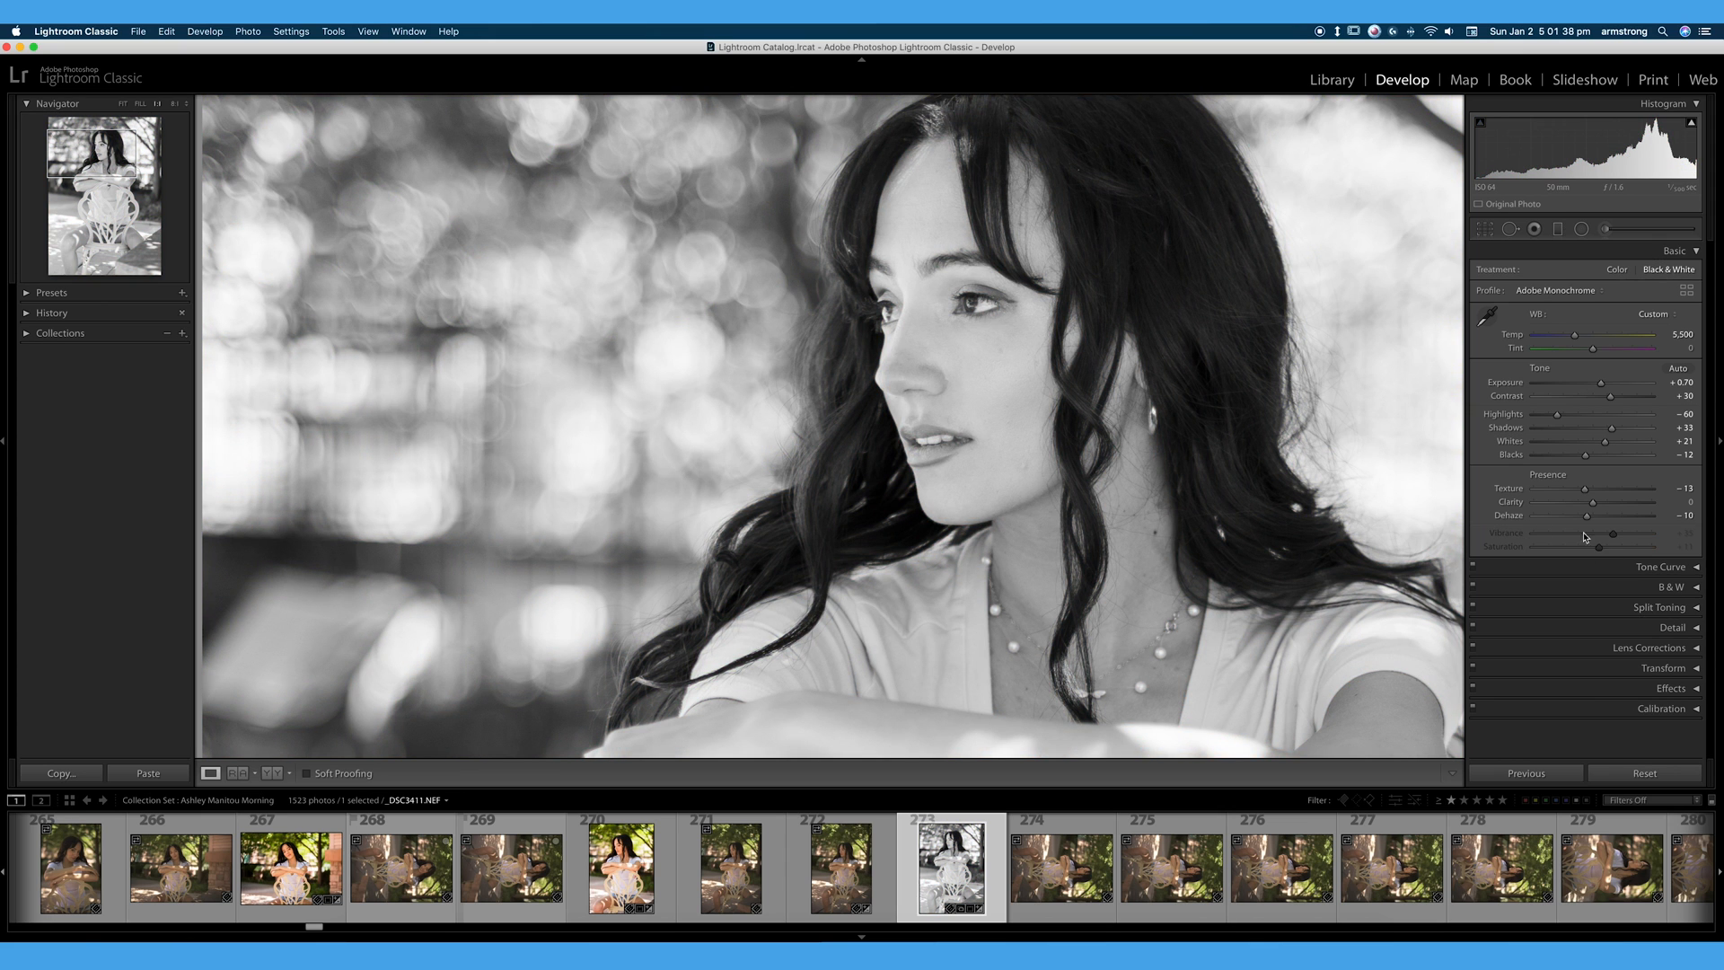
mouse_move(1617, 554)
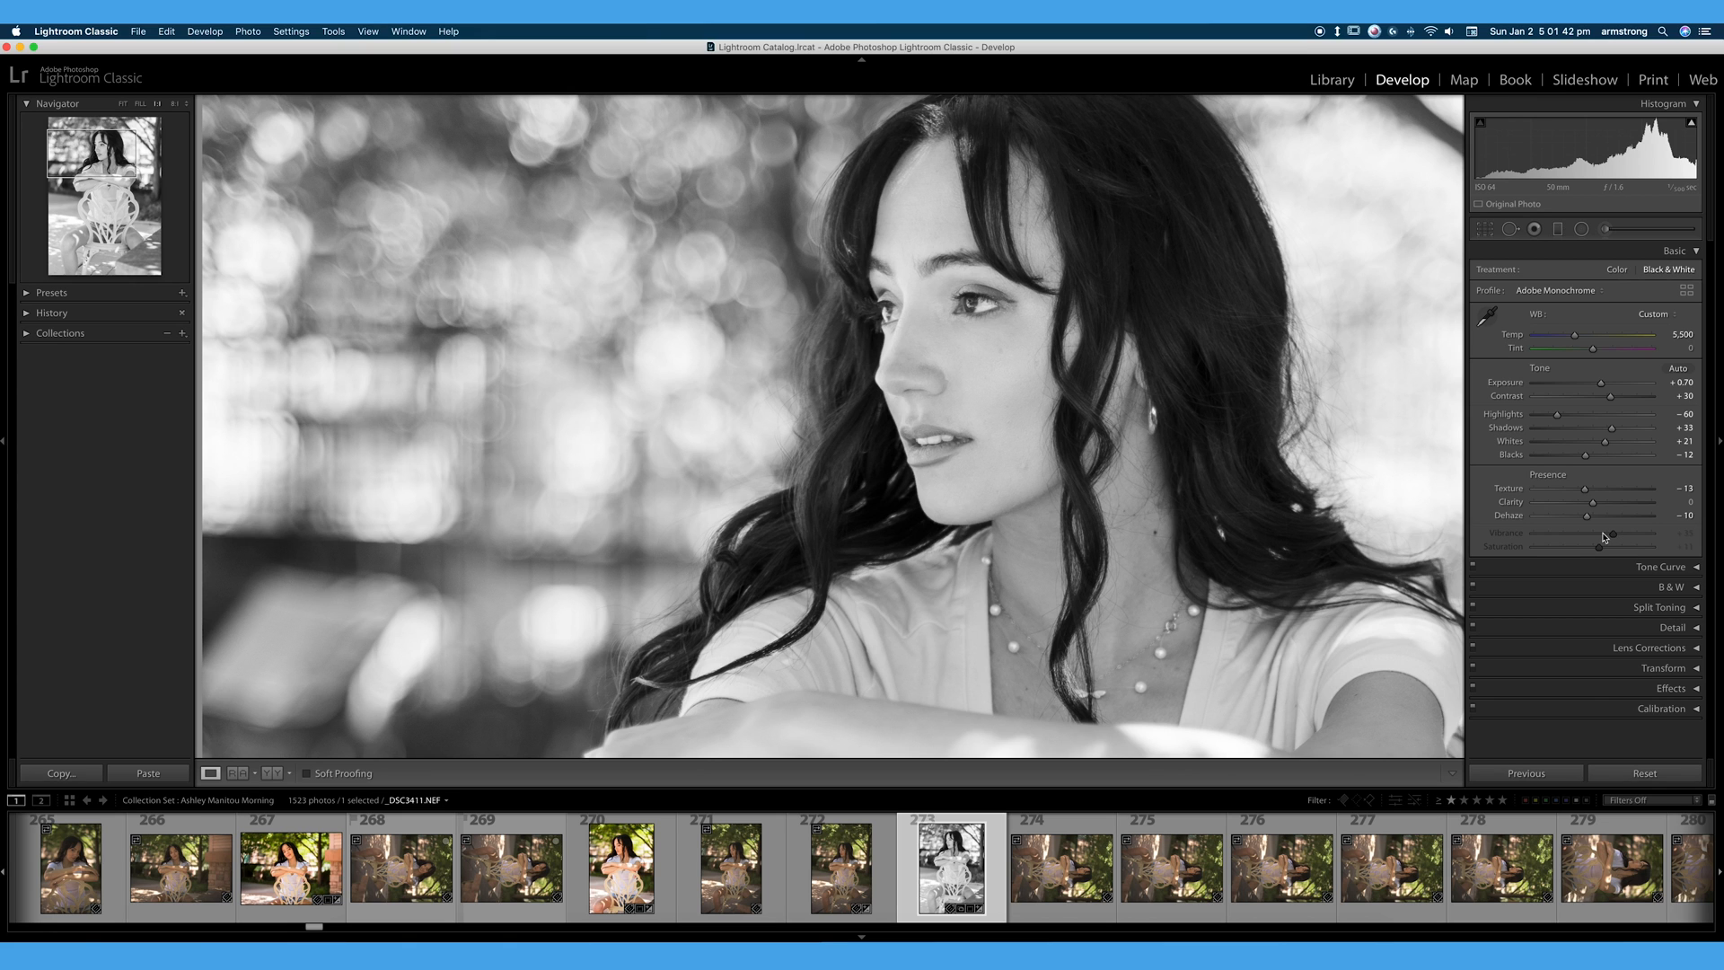
left_click(1616, 270)
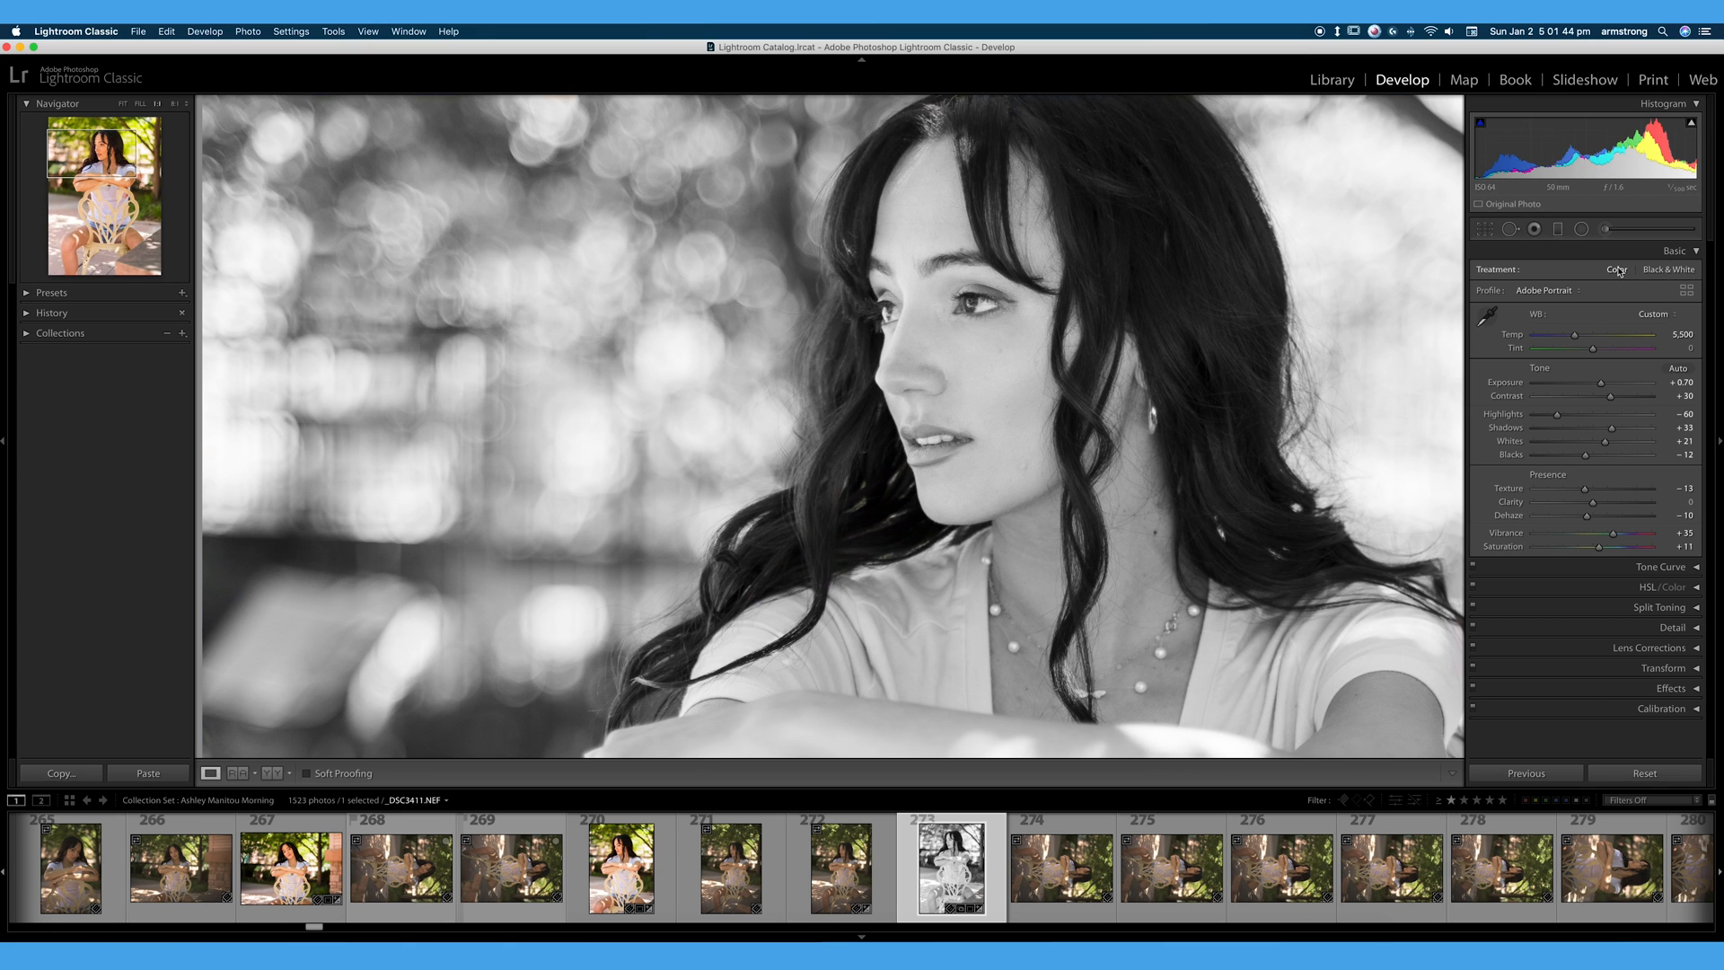
left_click(1616, 270)
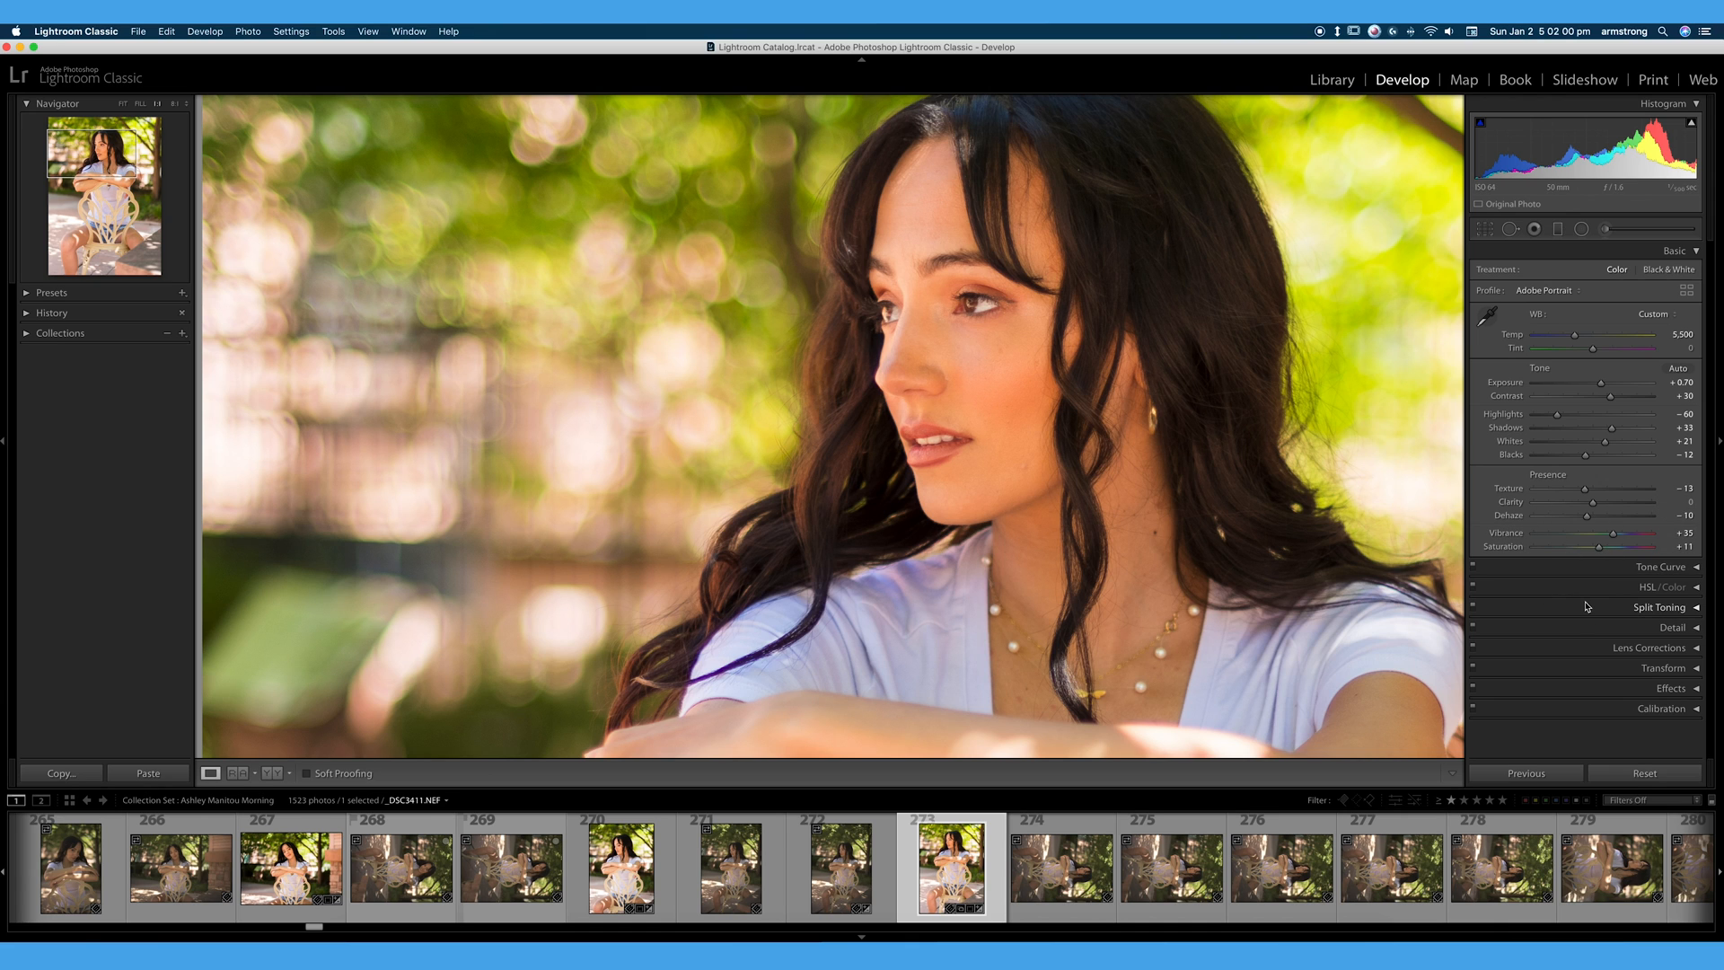
mouse_move(1518, 537)
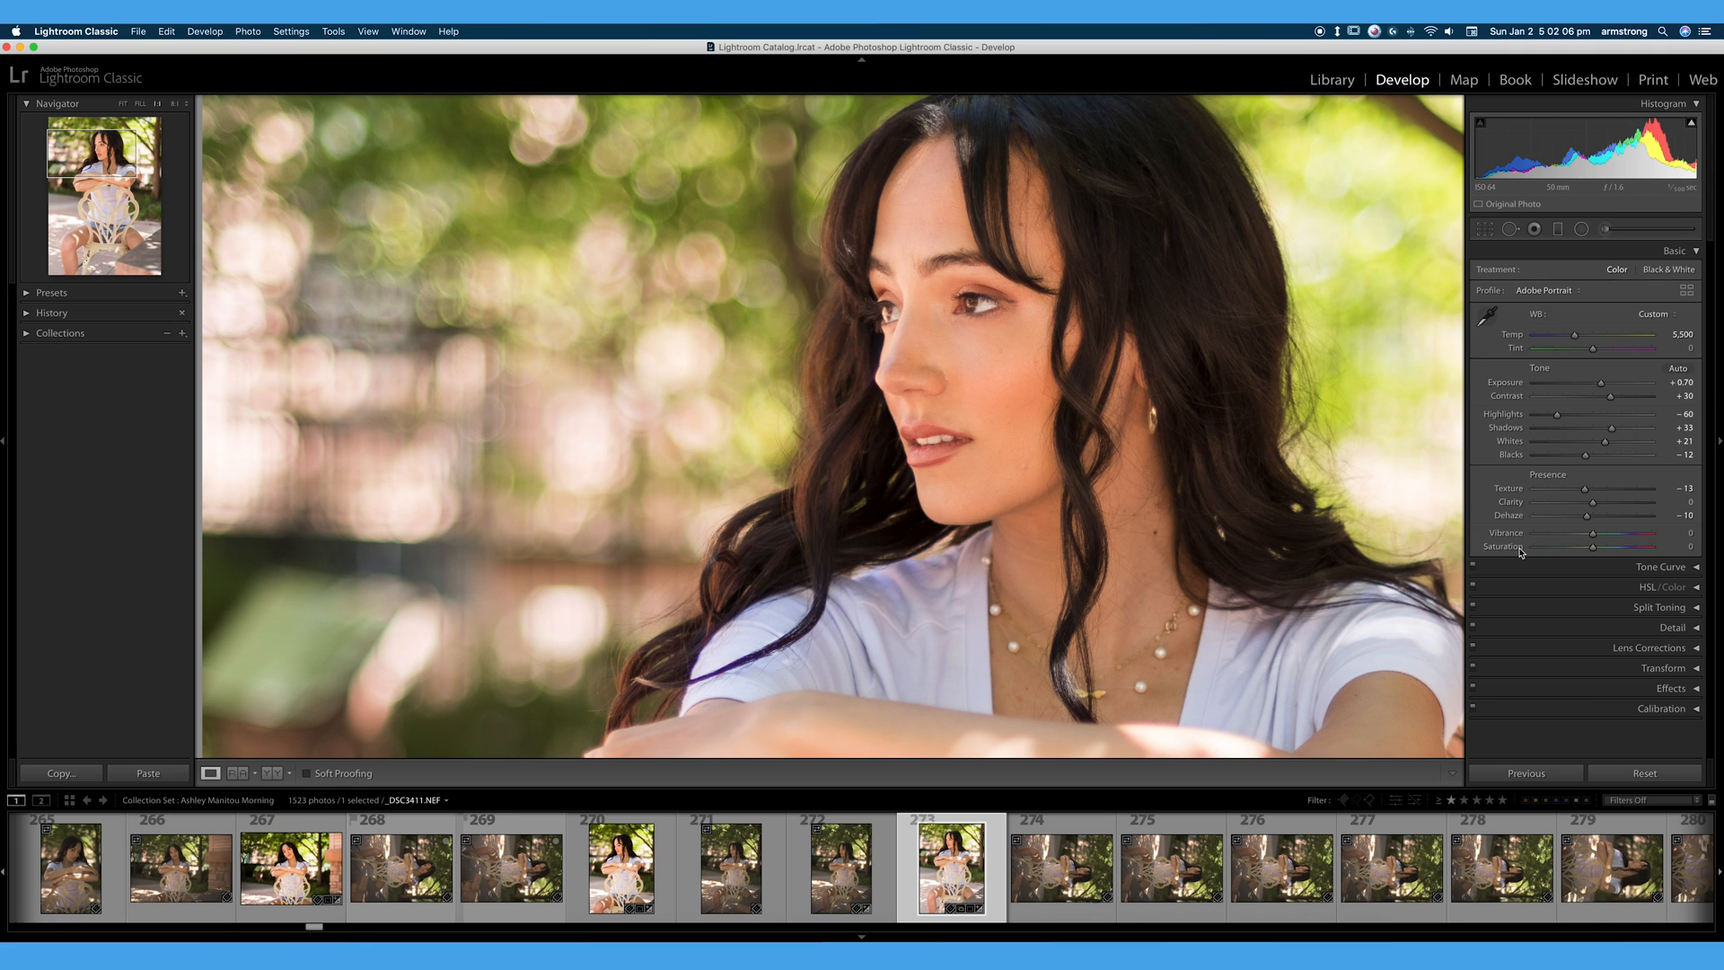
mouse_move(1569, 564)
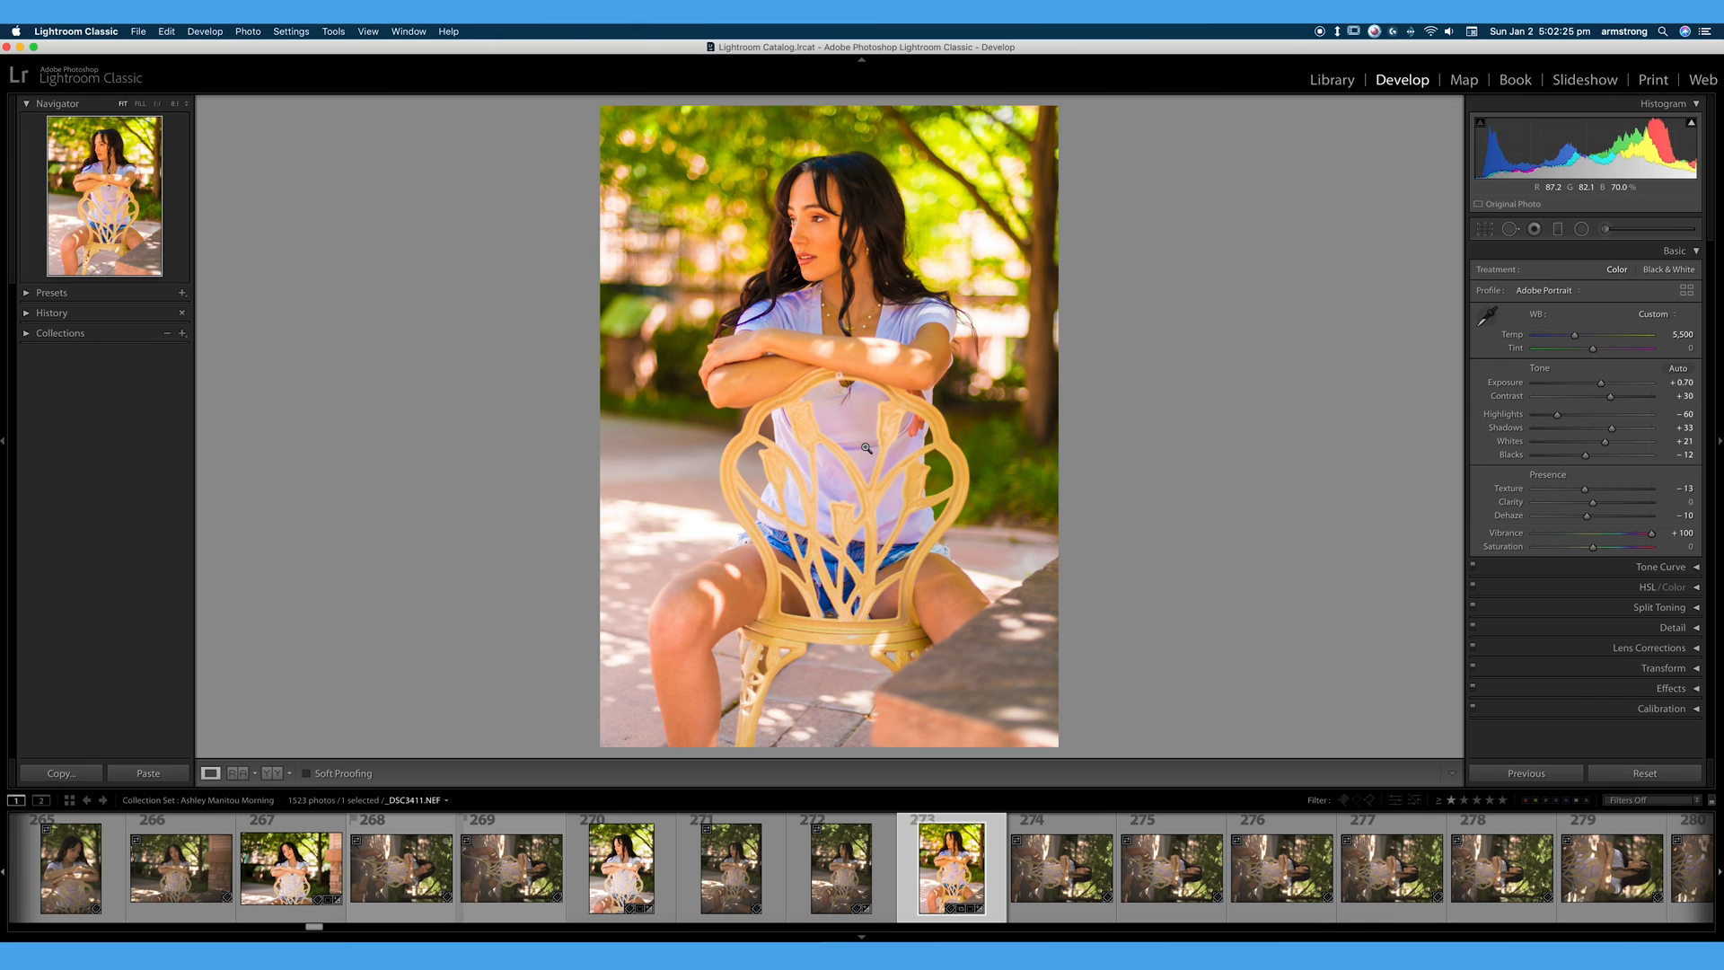
mouse_move(967, 542)
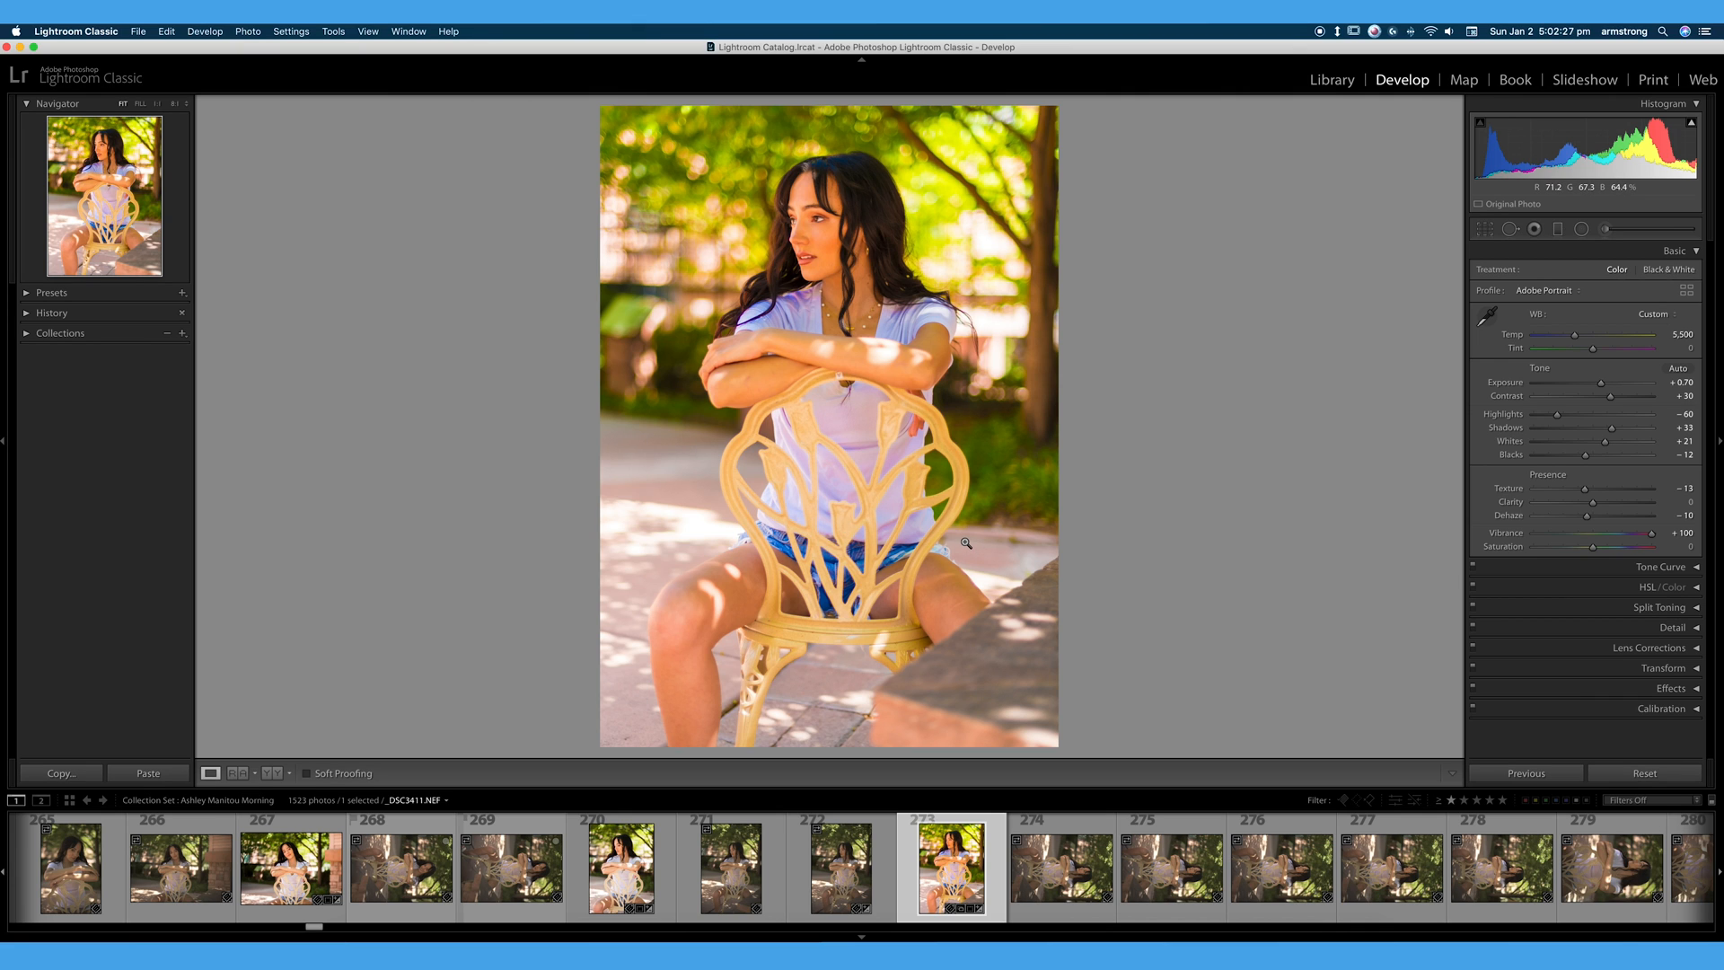
mouse_move(1515, 470)
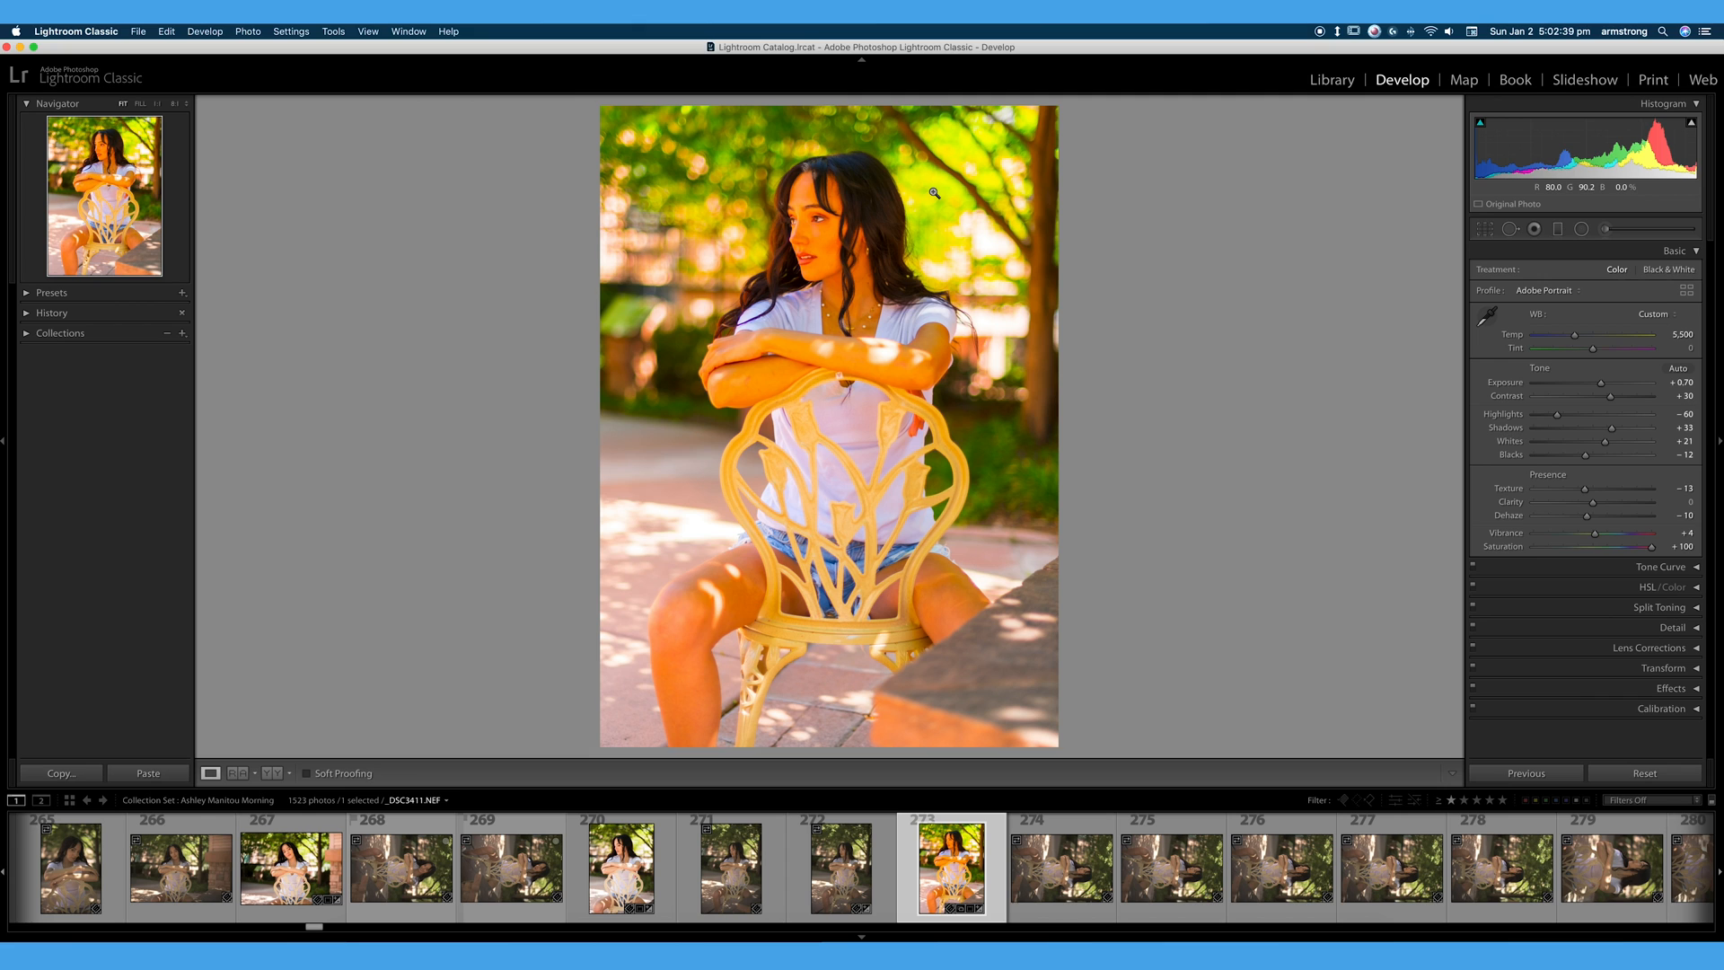
mouse_move(1657, 558)
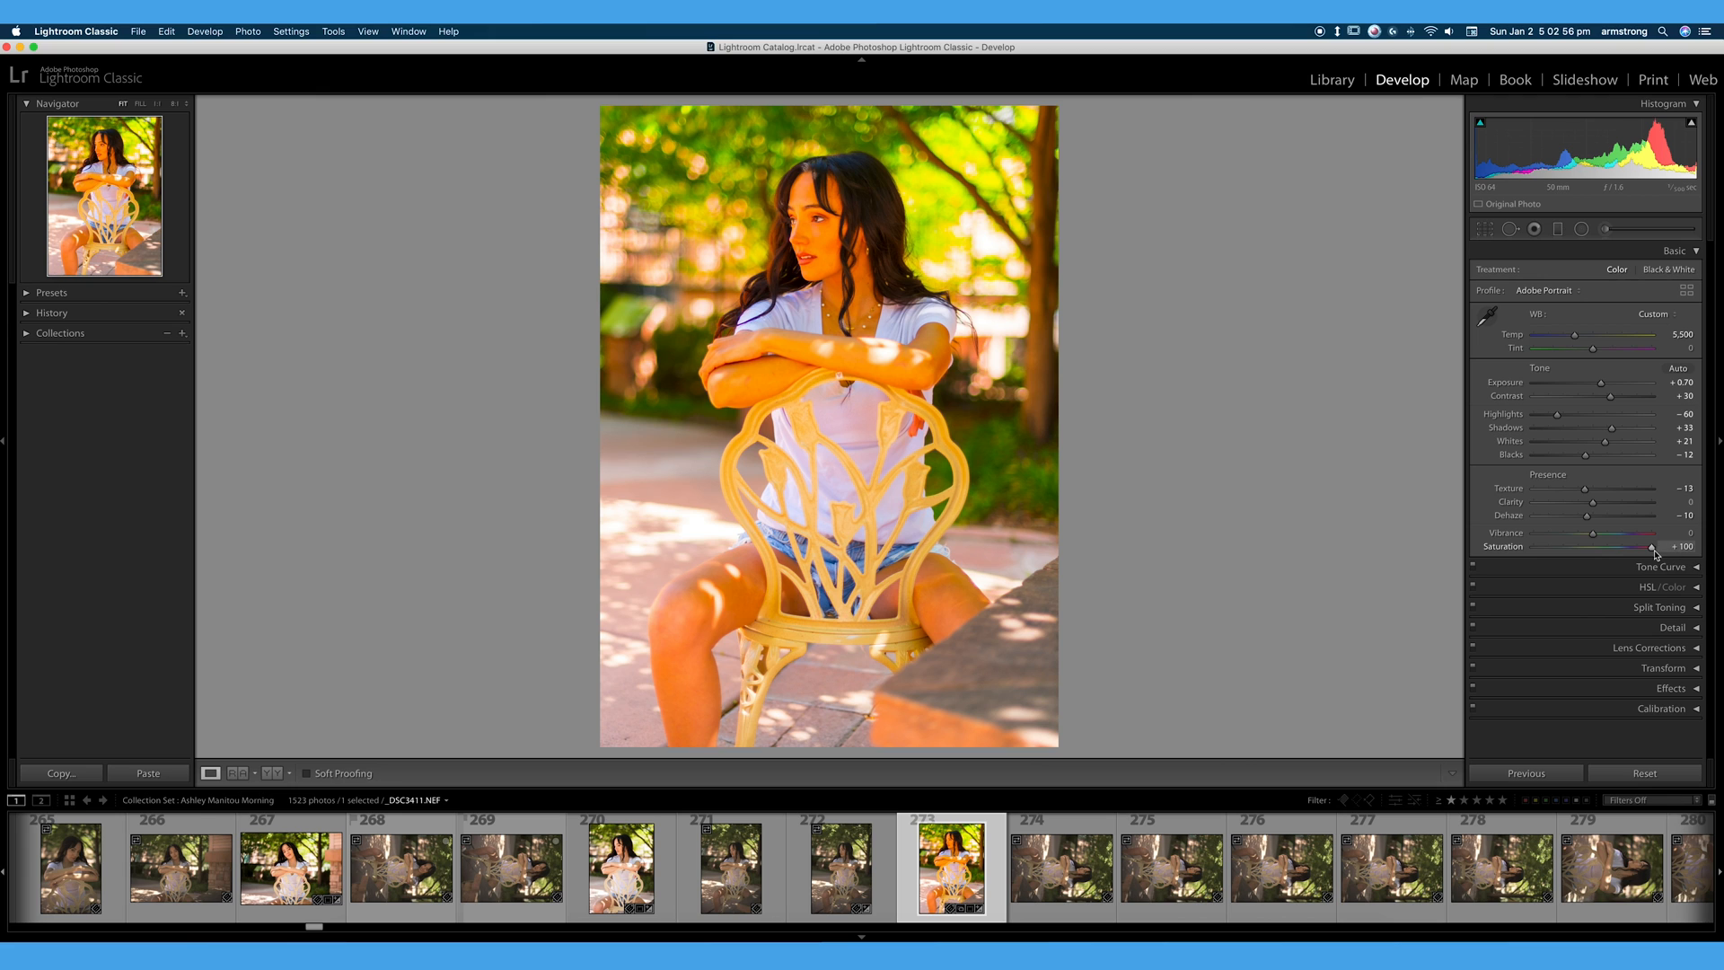
mouse_move(806, 216)
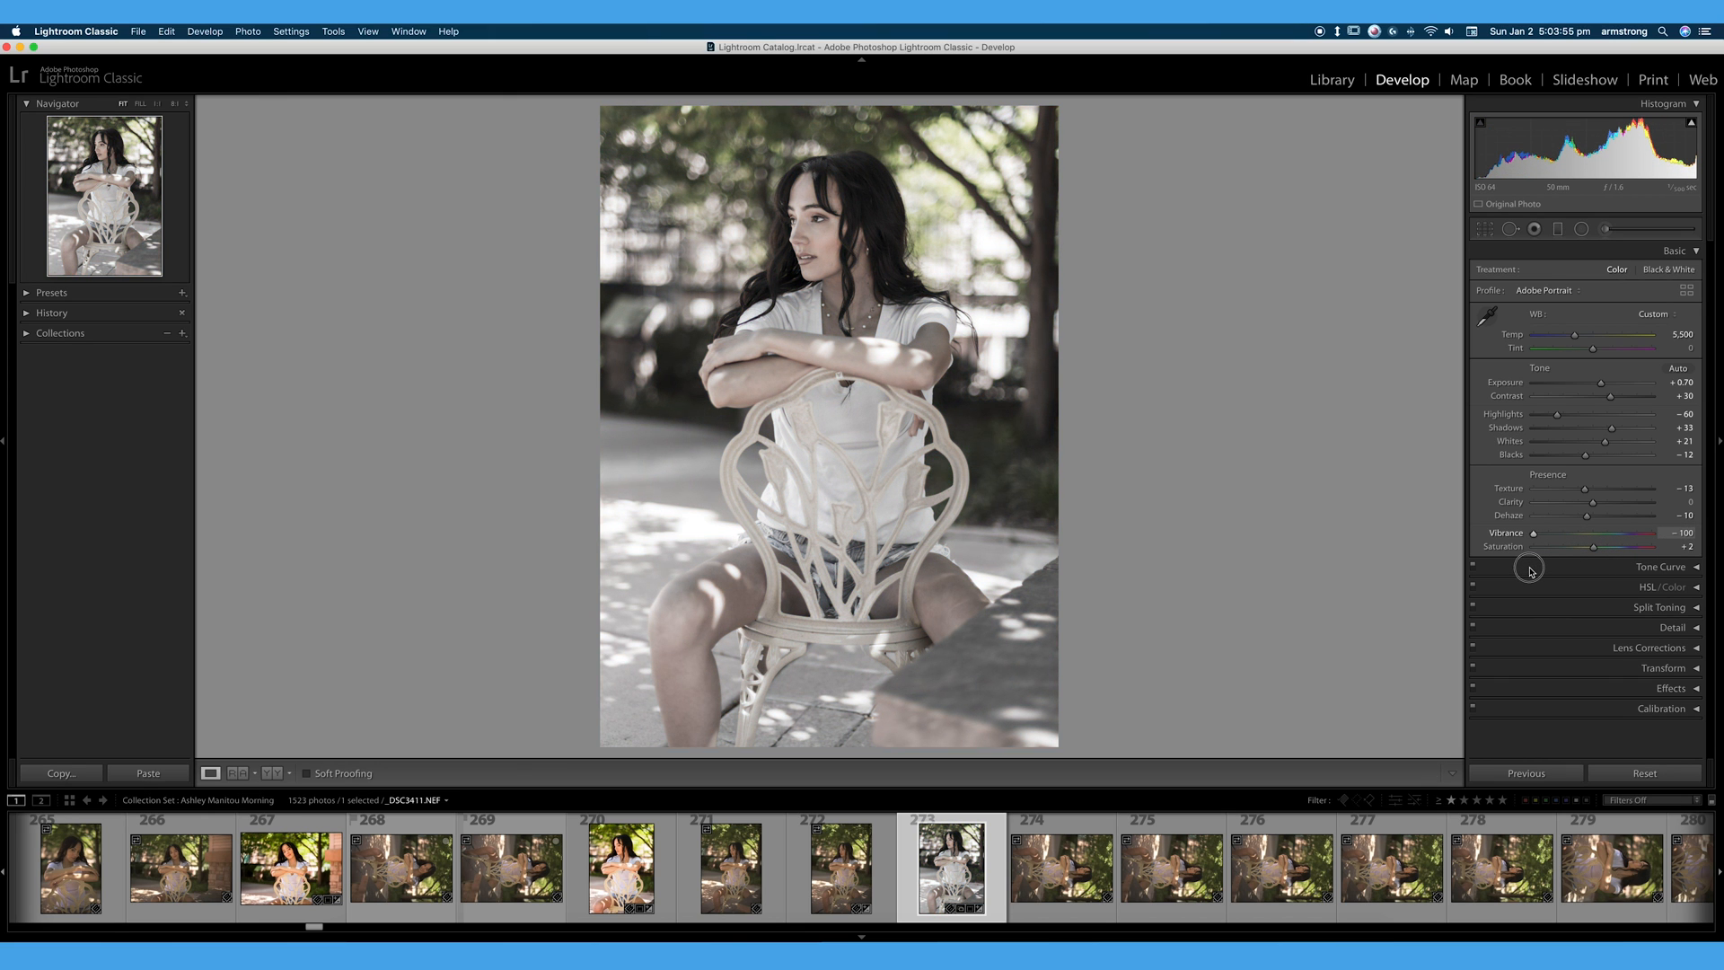
mouse_move(869, 131)
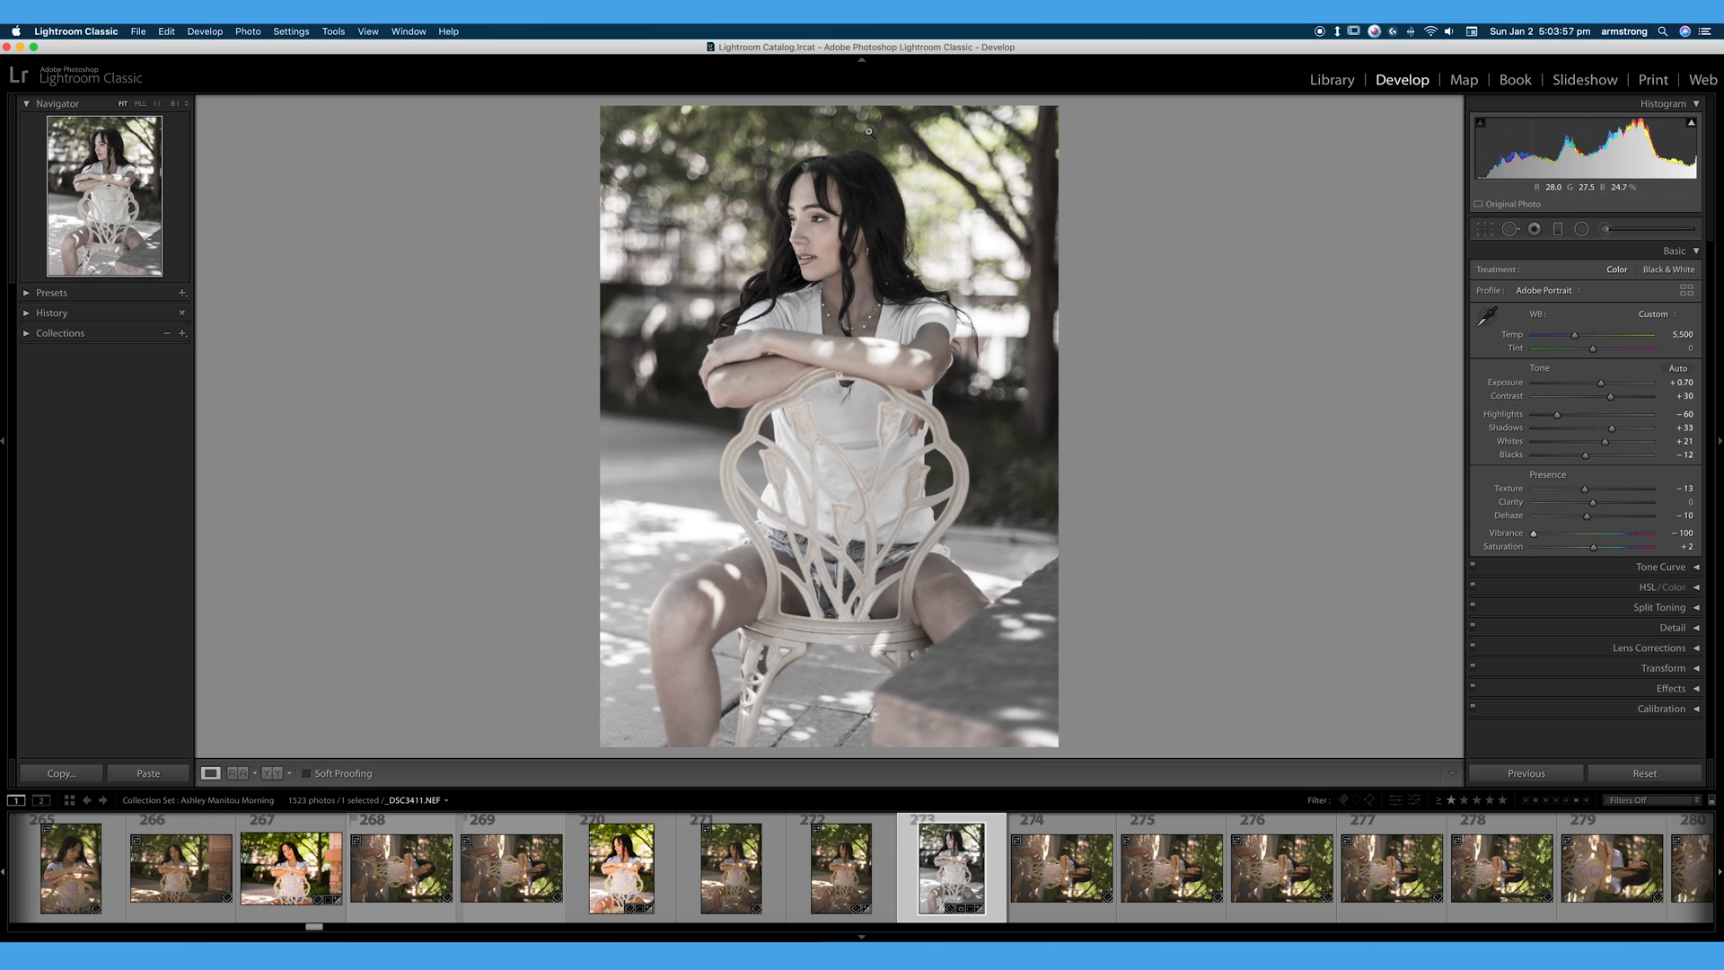
mouse_move(715, 144)
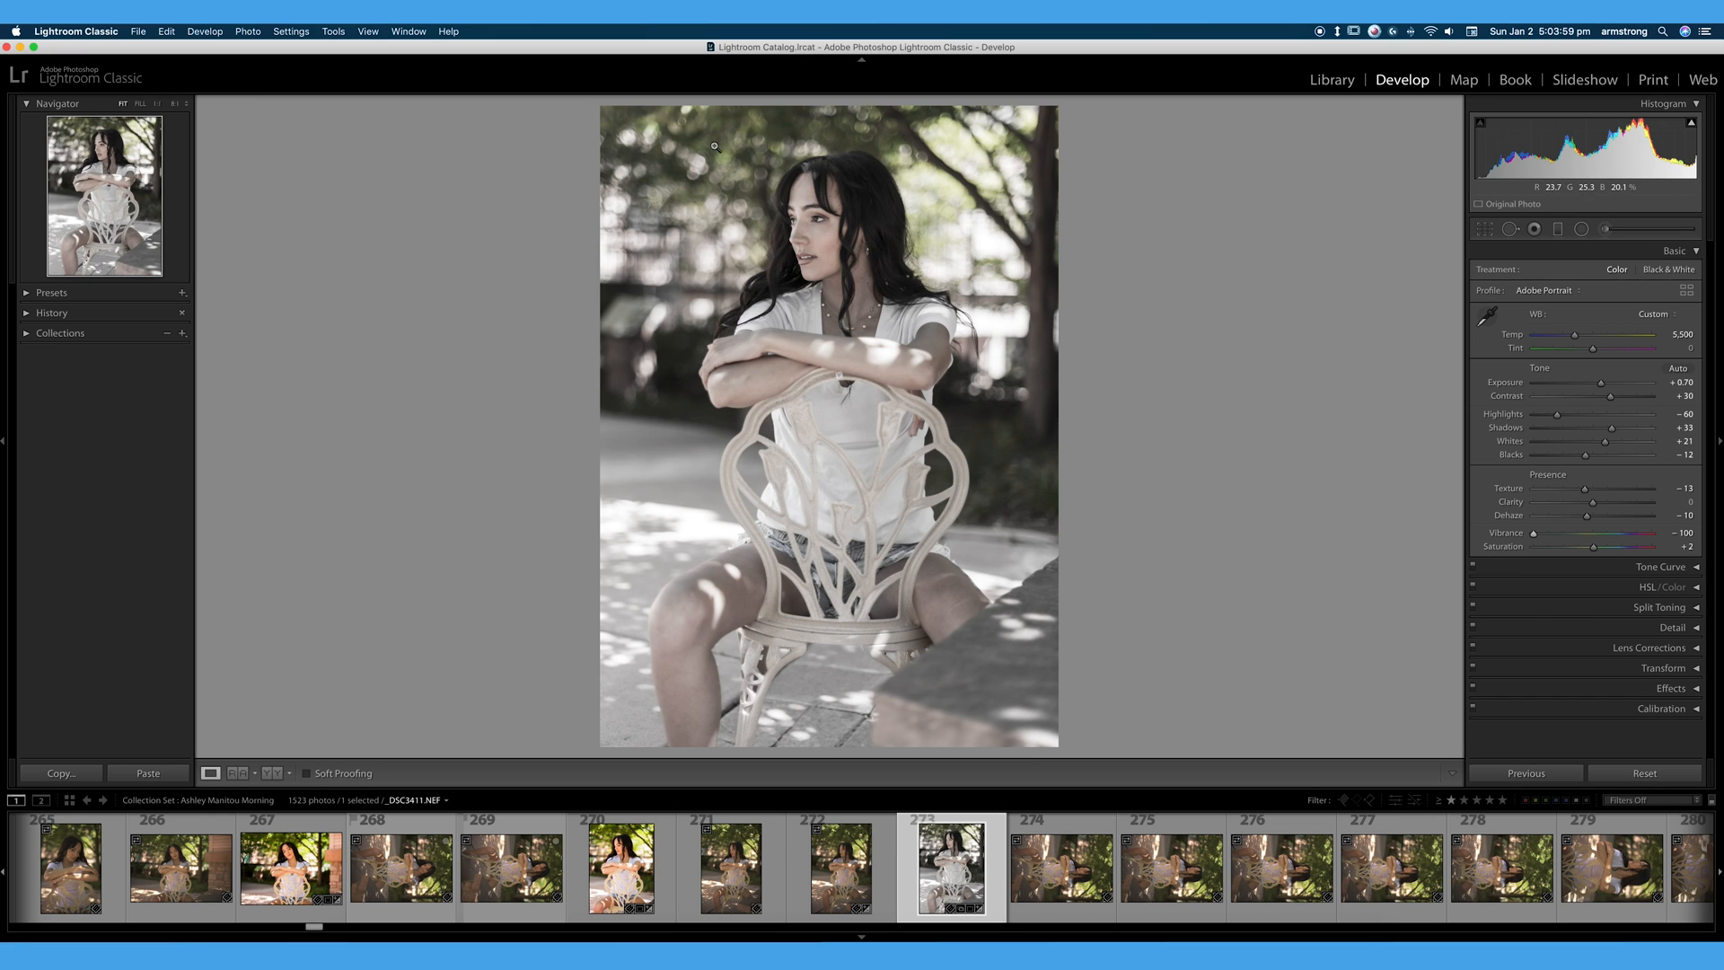
mouse_move(775, 544)
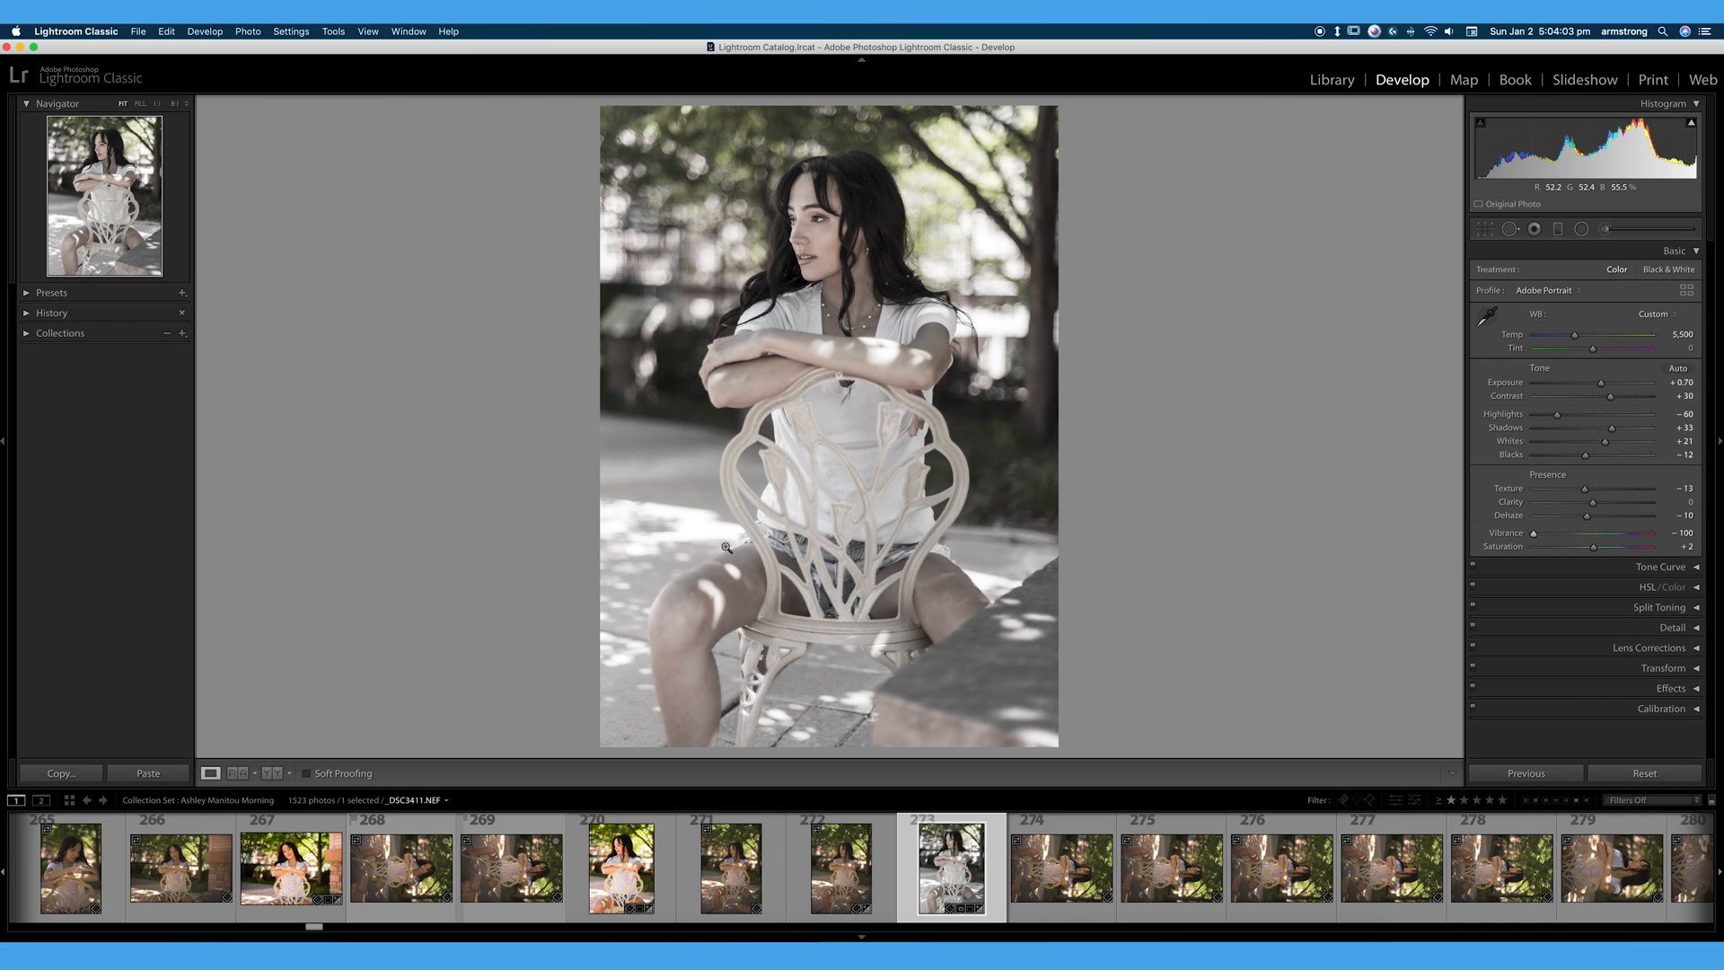
mouse_move(834, 358)
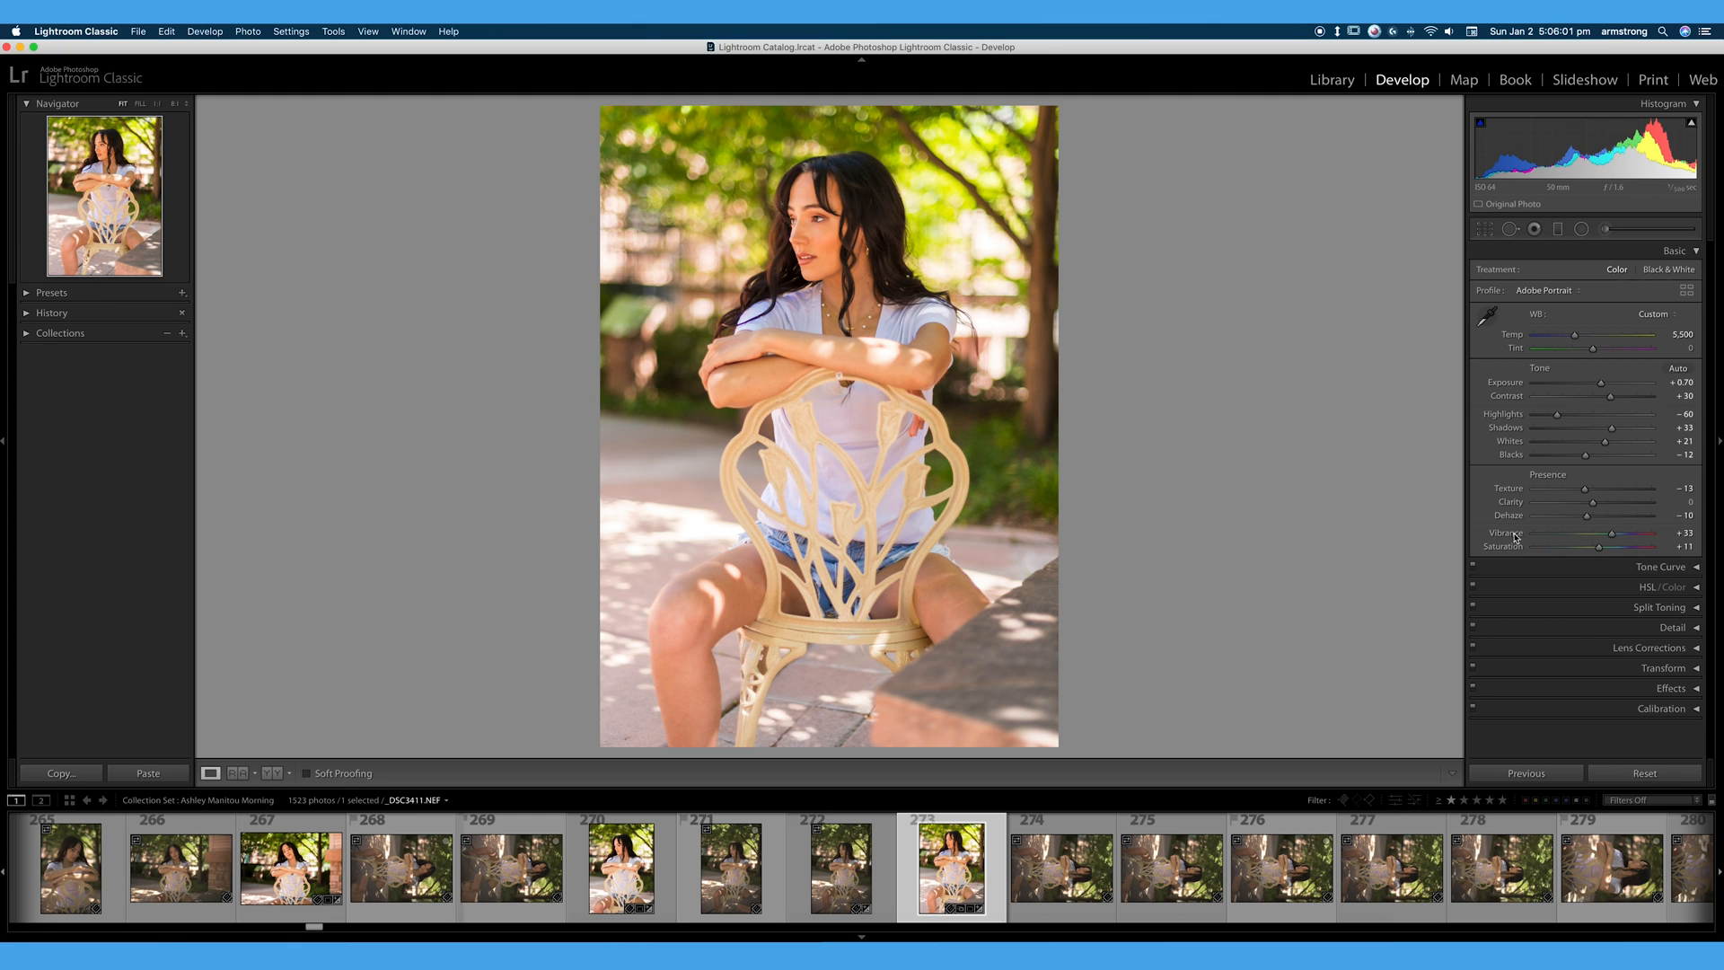
mouse_move(1513, 539)
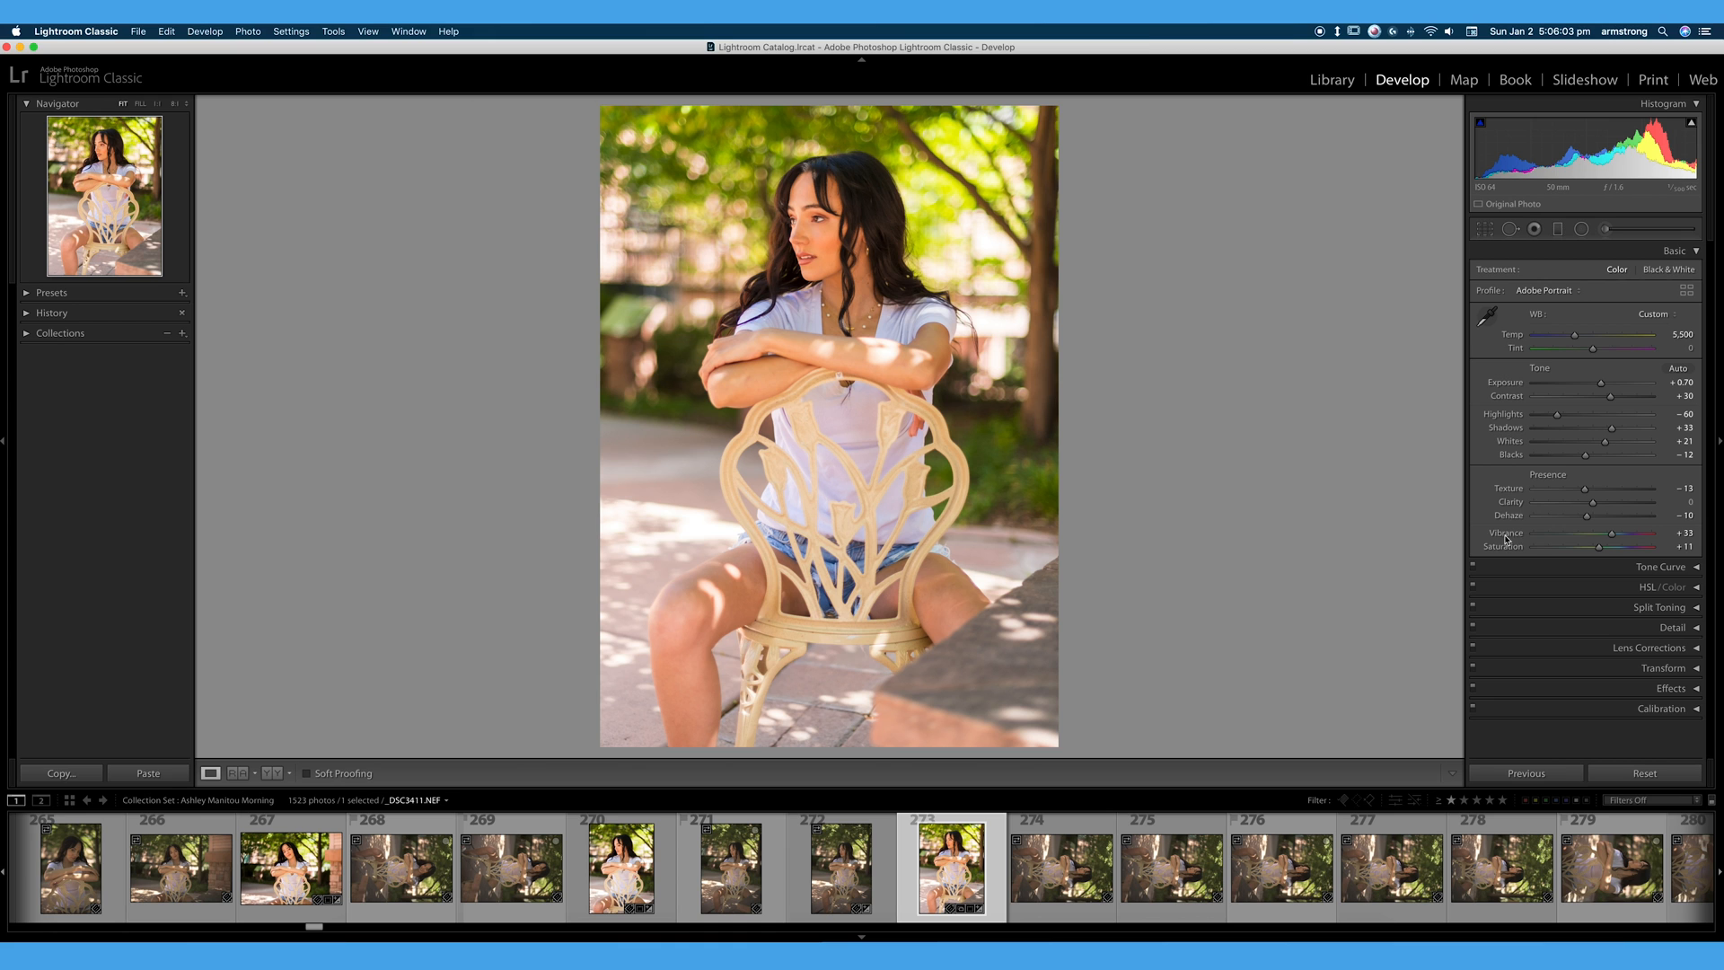